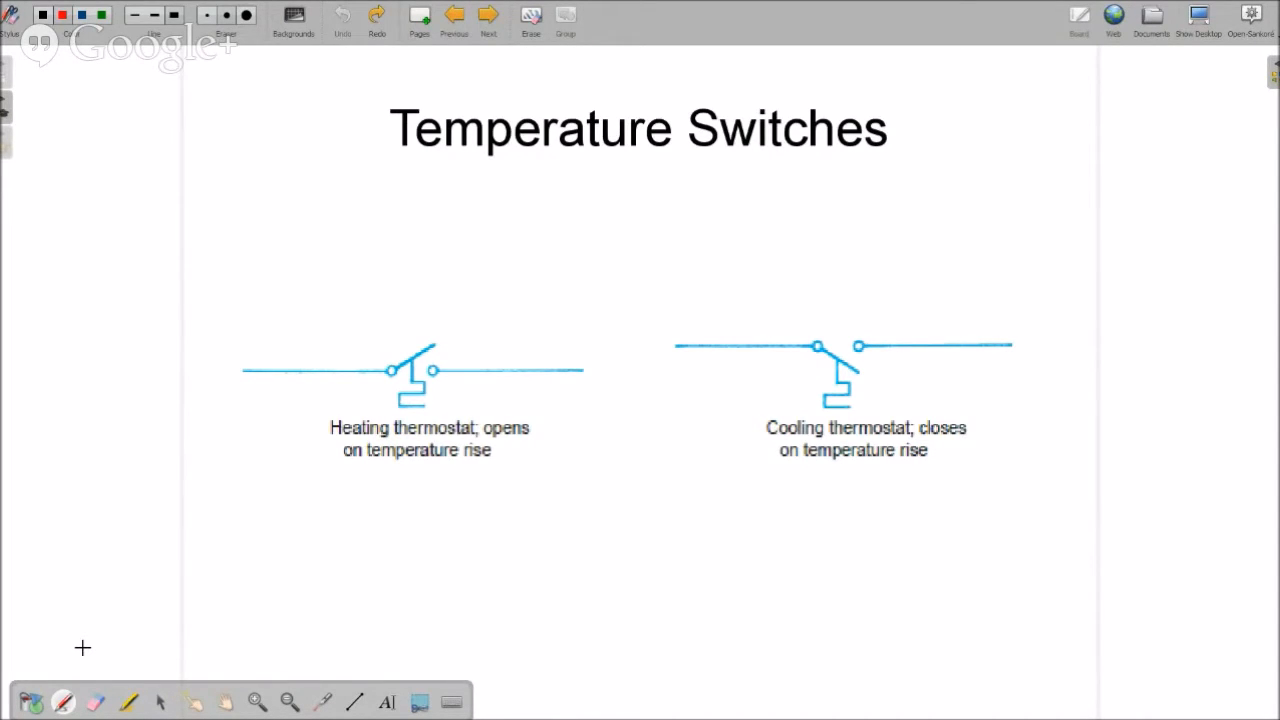
Step: Draw red up and down arrows beside the heating thermostat switch after checking the photo slide
{"action": "left_click", "coordinate": [486, 18]}
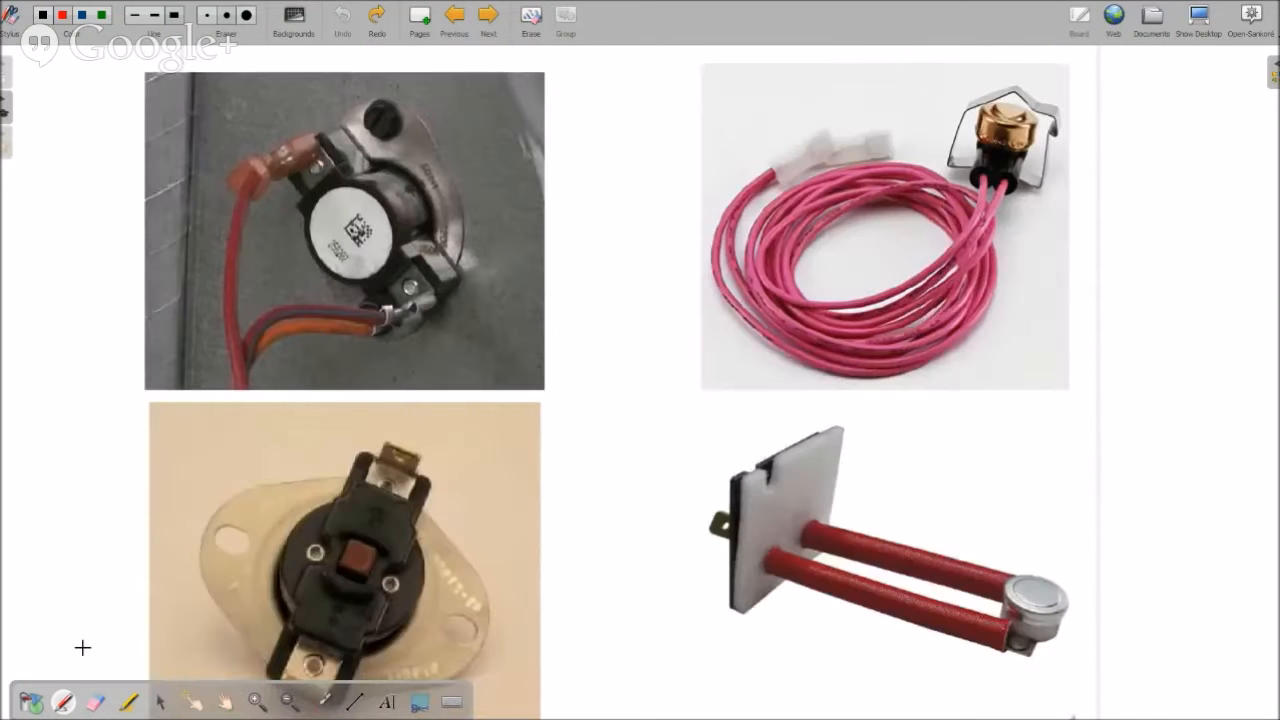
{"action": "left_click", "coordinate": [488, 20]}
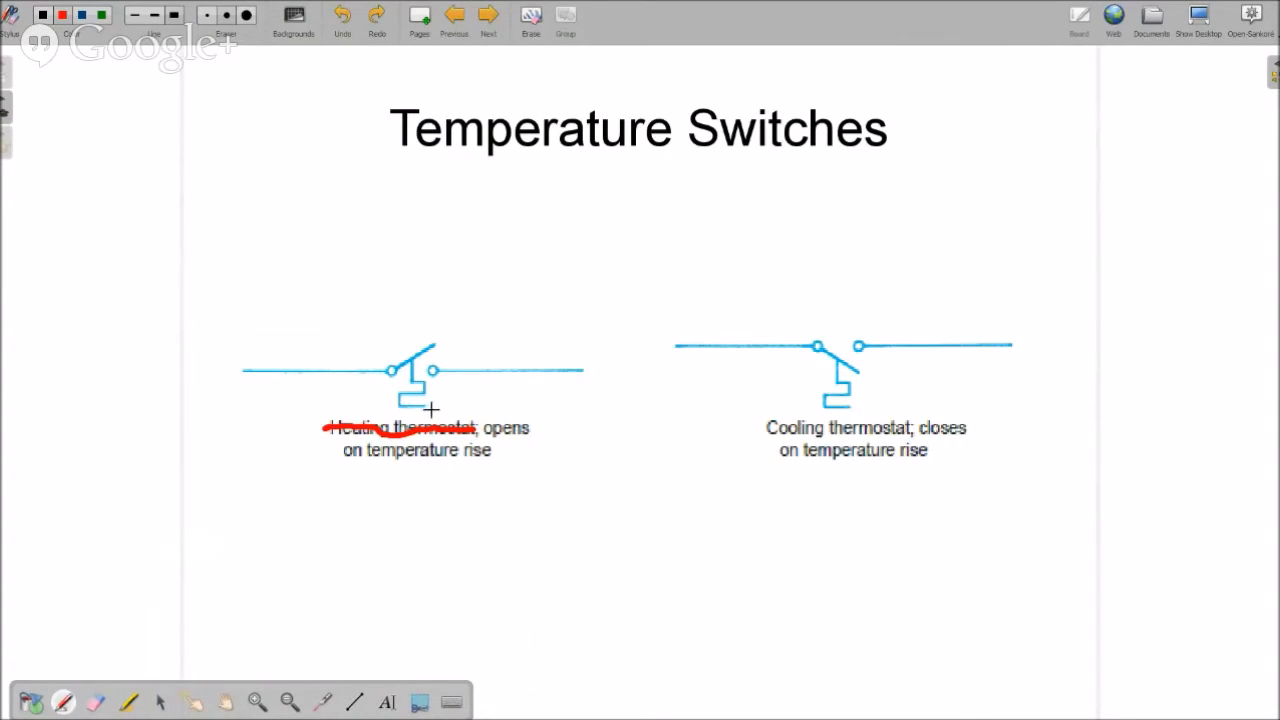
{"action": "mouse_move", "coordinate": [436, 408]}
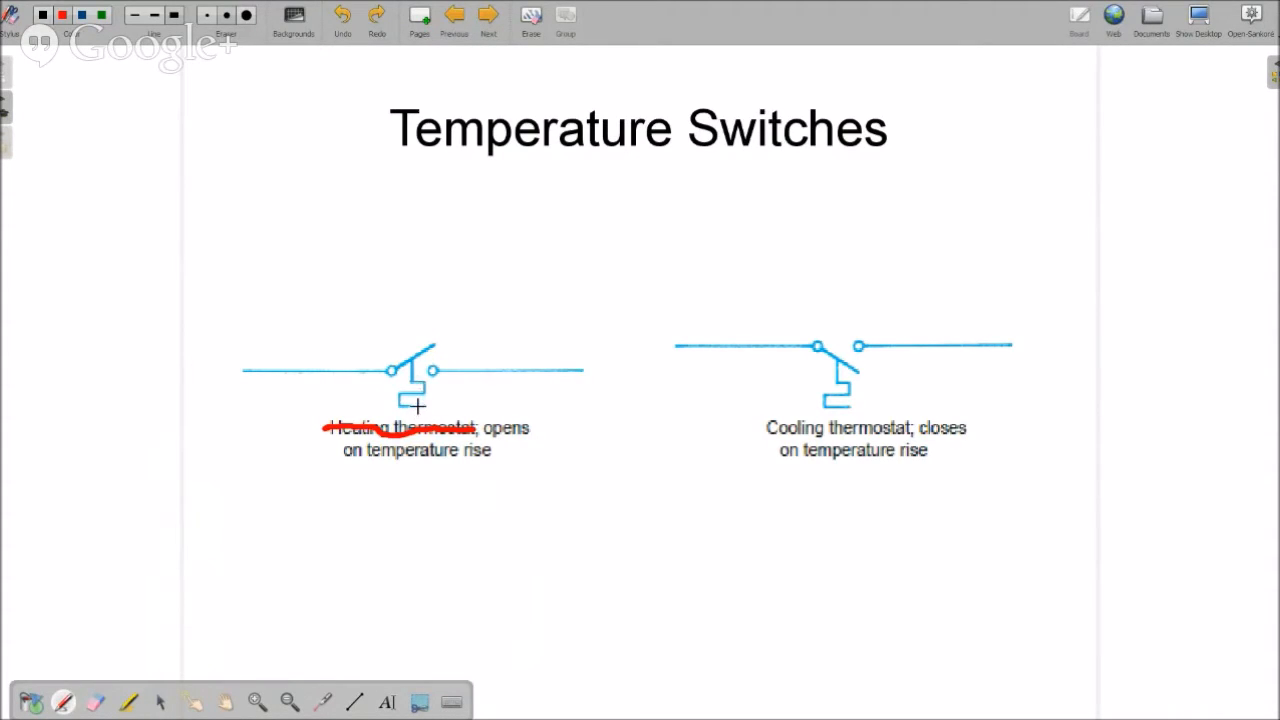
{"action": "mouse_move", "coordinate": [400, 408]}
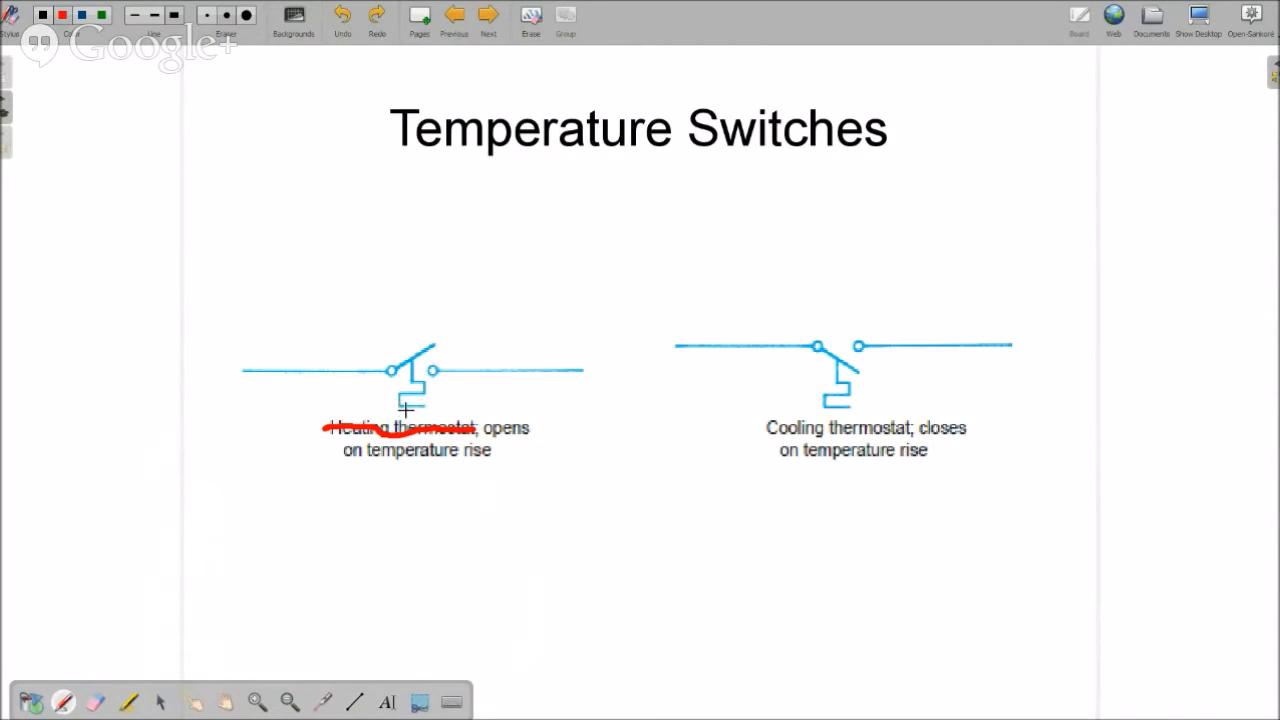
{"action": "mouse_move", "coordinate": [436, 384]}
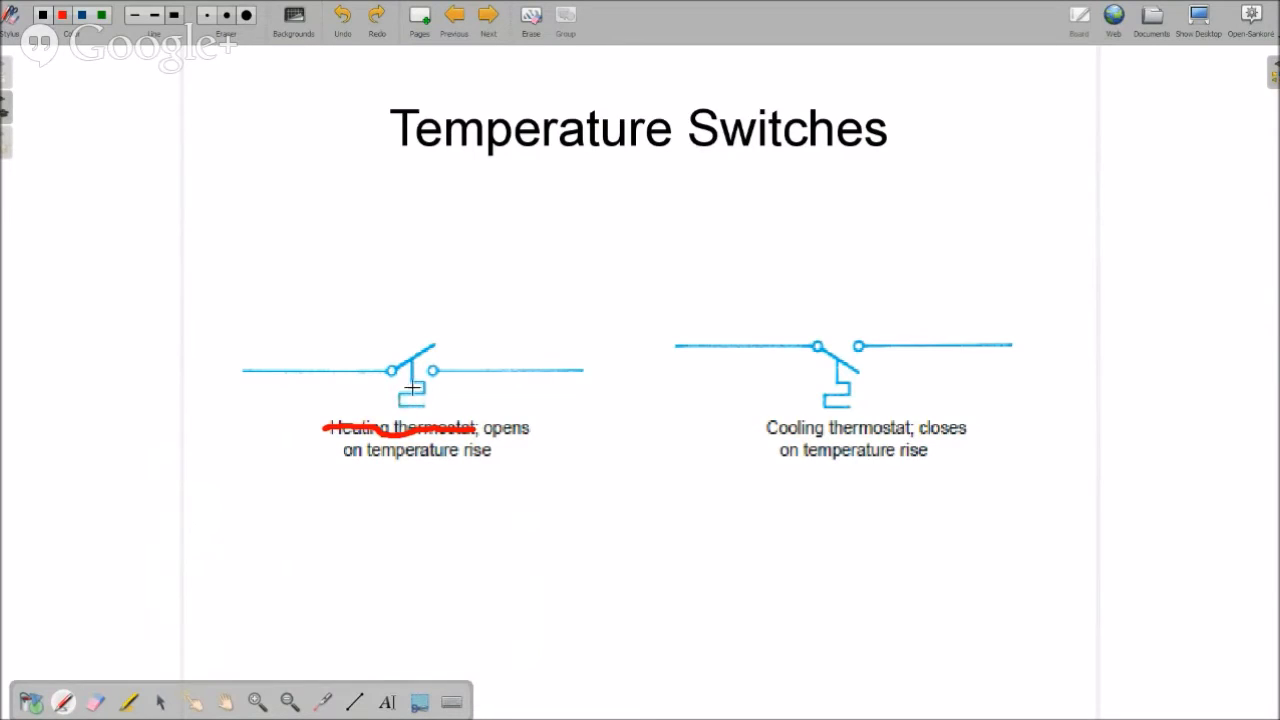
{"action": "mouse_move", "coordinate": [402, 406]}
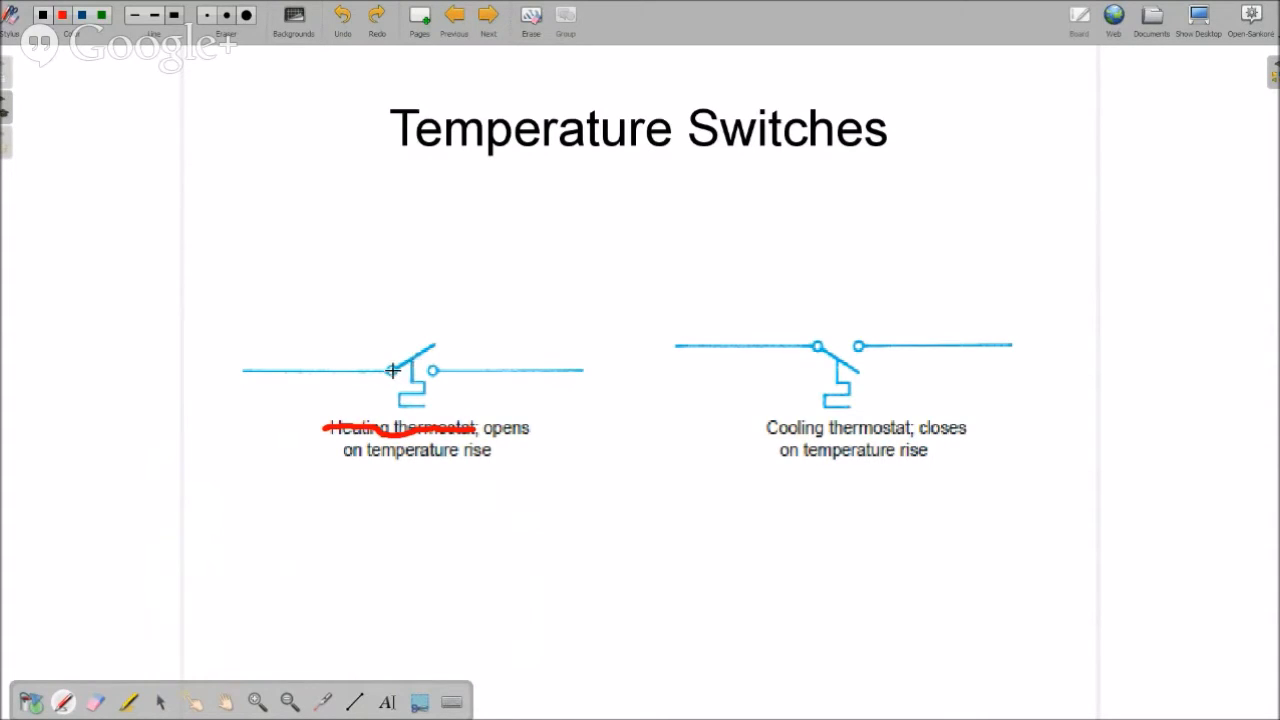
{"action": "left_click_drag", "start_coordinate": [390, 372], "coordinate": [436, 372]}
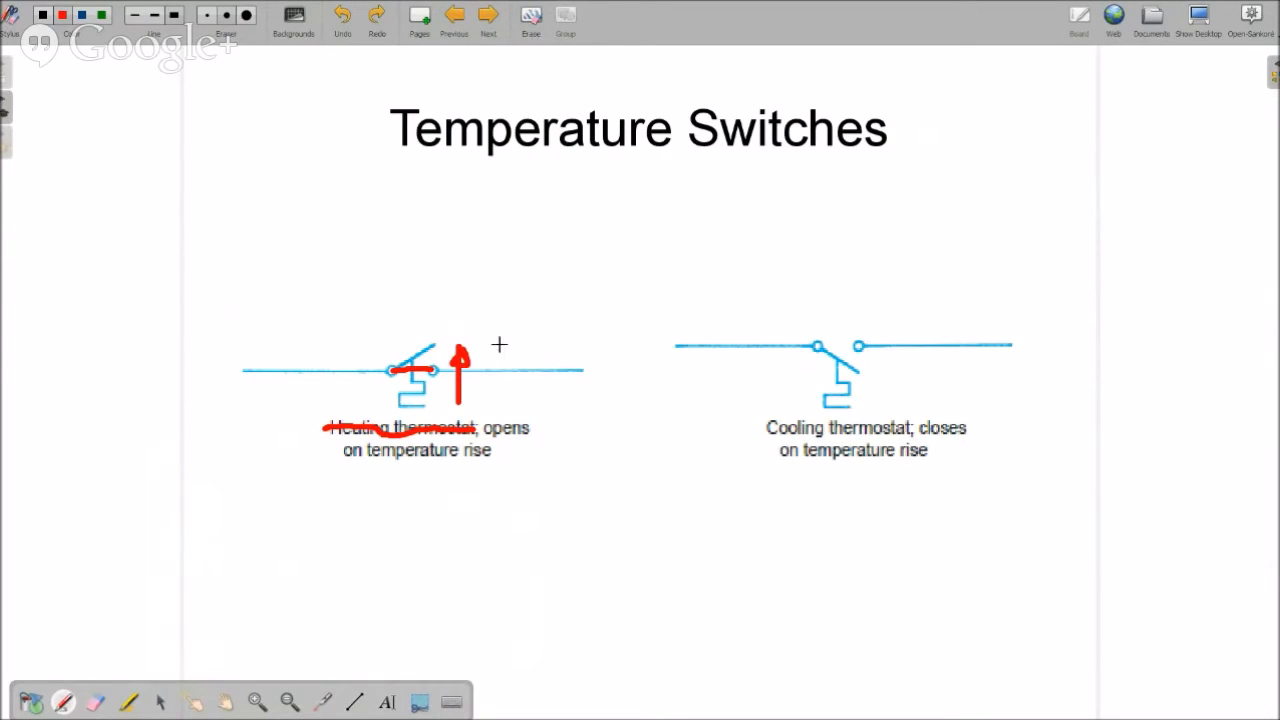
{"action": "left_click_drag", "start_coordinate": [500, 350], "coordinate": [510, 400]}
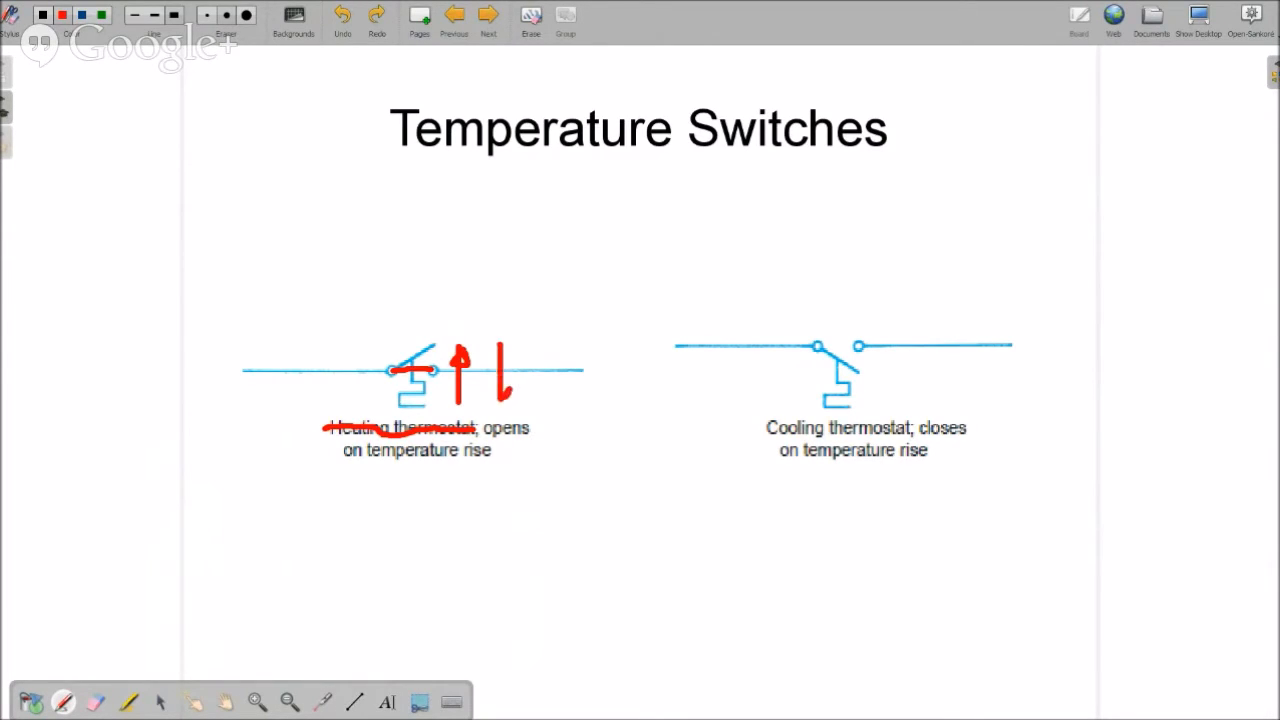
{"action": "left_click_drag", "start_coordinate": [496, 360], "coordinate": [496, 400]}
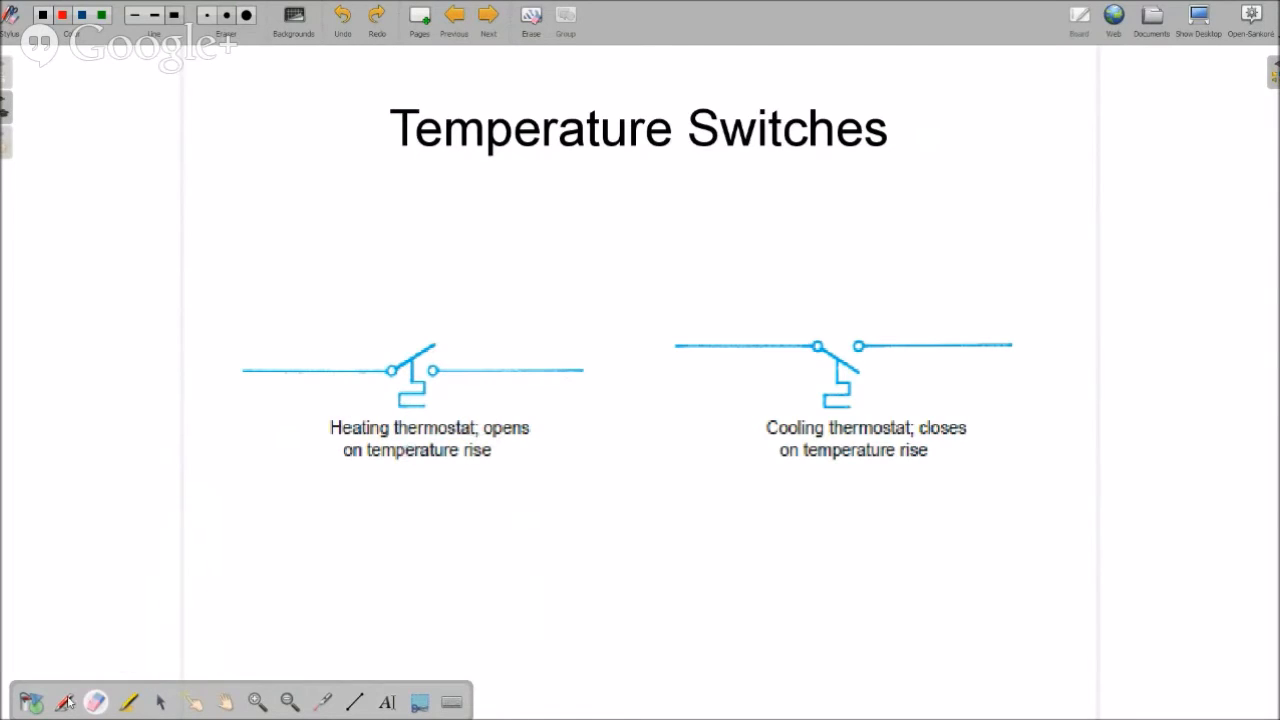
Step: Draw a red horizontal circuit line across the top above the heating switch
{"action": "left_click_drag", "start_coordinate": [268, 278], "coordinate": [330, 278]}
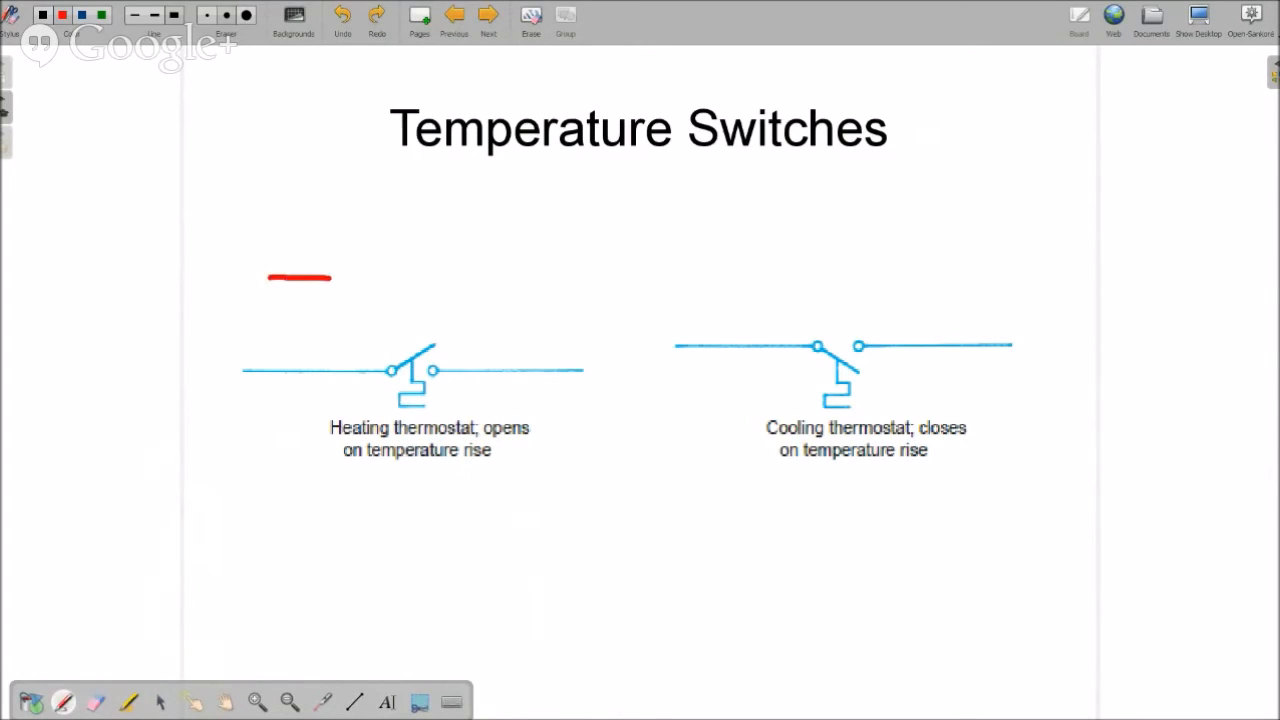
{"action": "left_click_drag", "start_coordinate": [330, 278], "coordinate": [380, 278]}
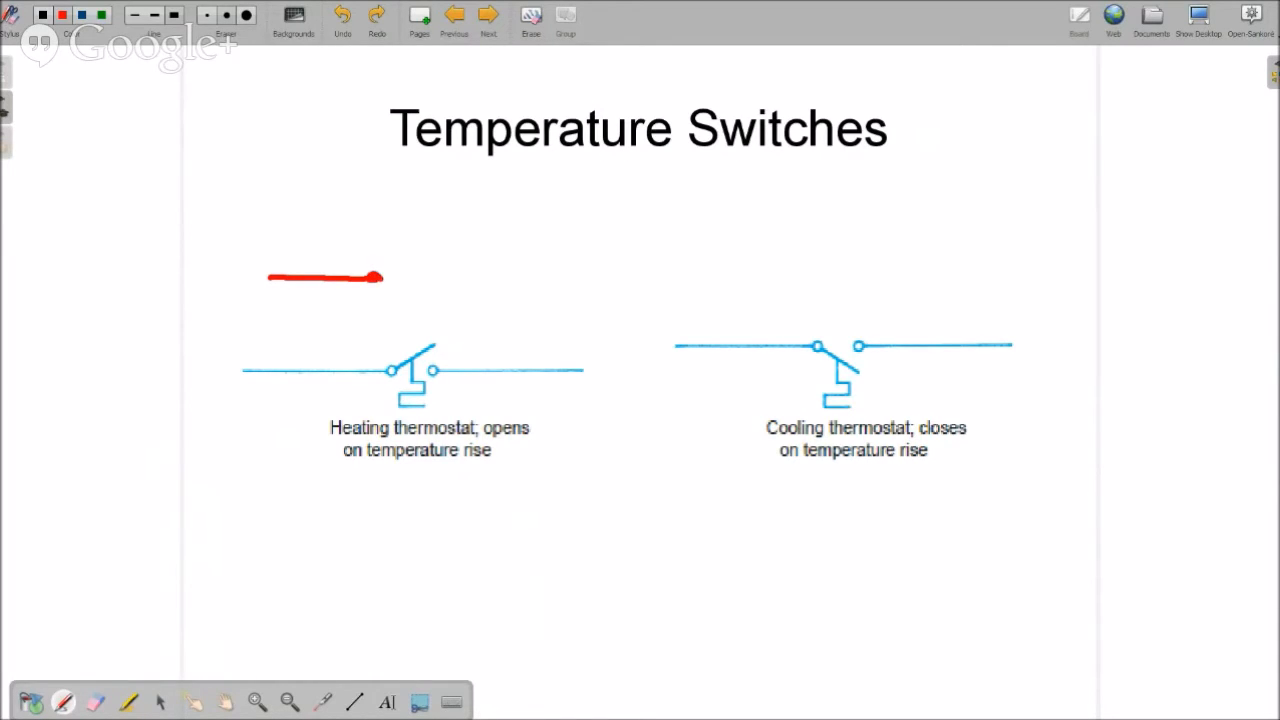
{"action": "left_click_drag", "start_coordinate": [378, 276], "coordinate": [420, 290]}
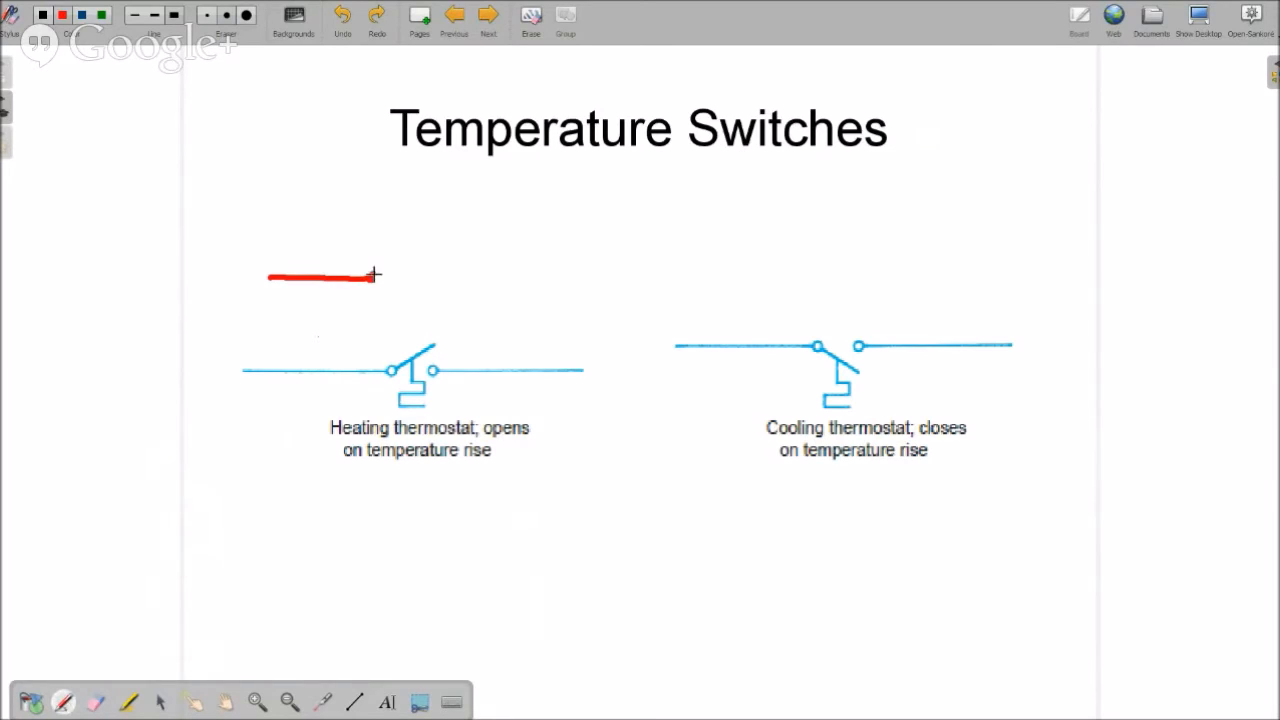
{"action": "left_click", "coordinate": [436, 272]}
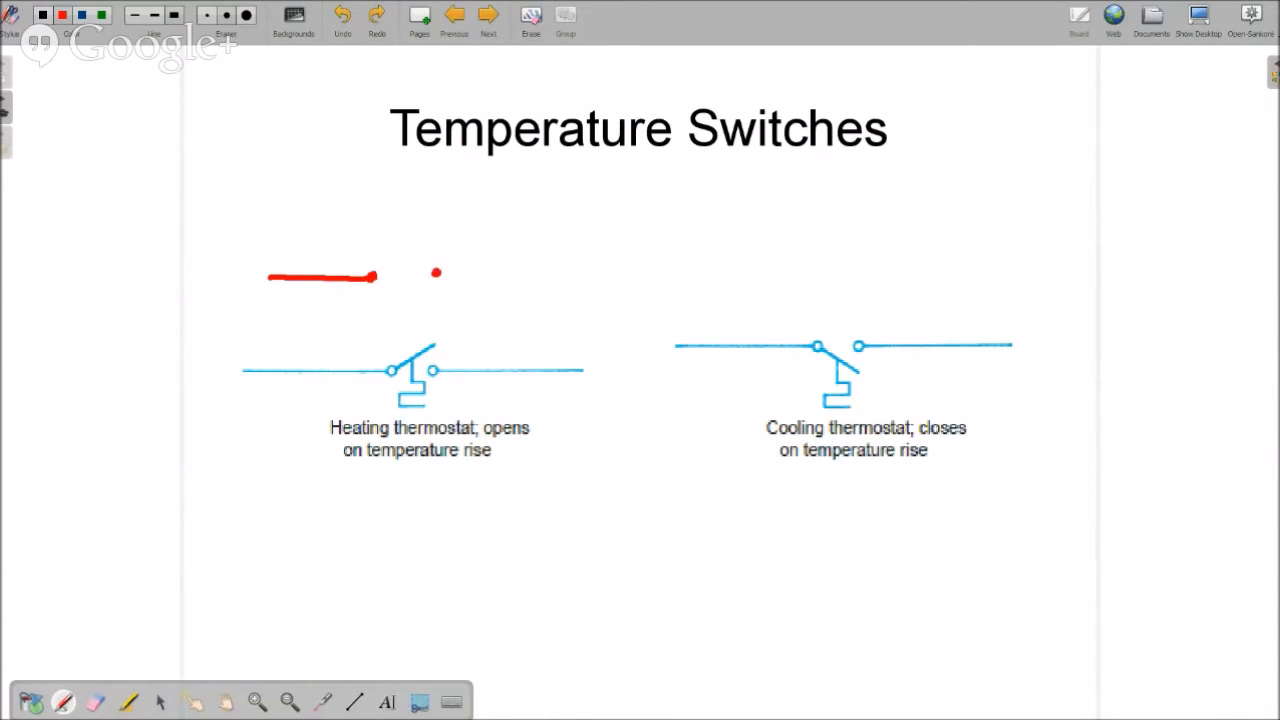
{"action": "left_click_drag", "start_coordinate": [436, 274], "coordinate": [520, 276]}
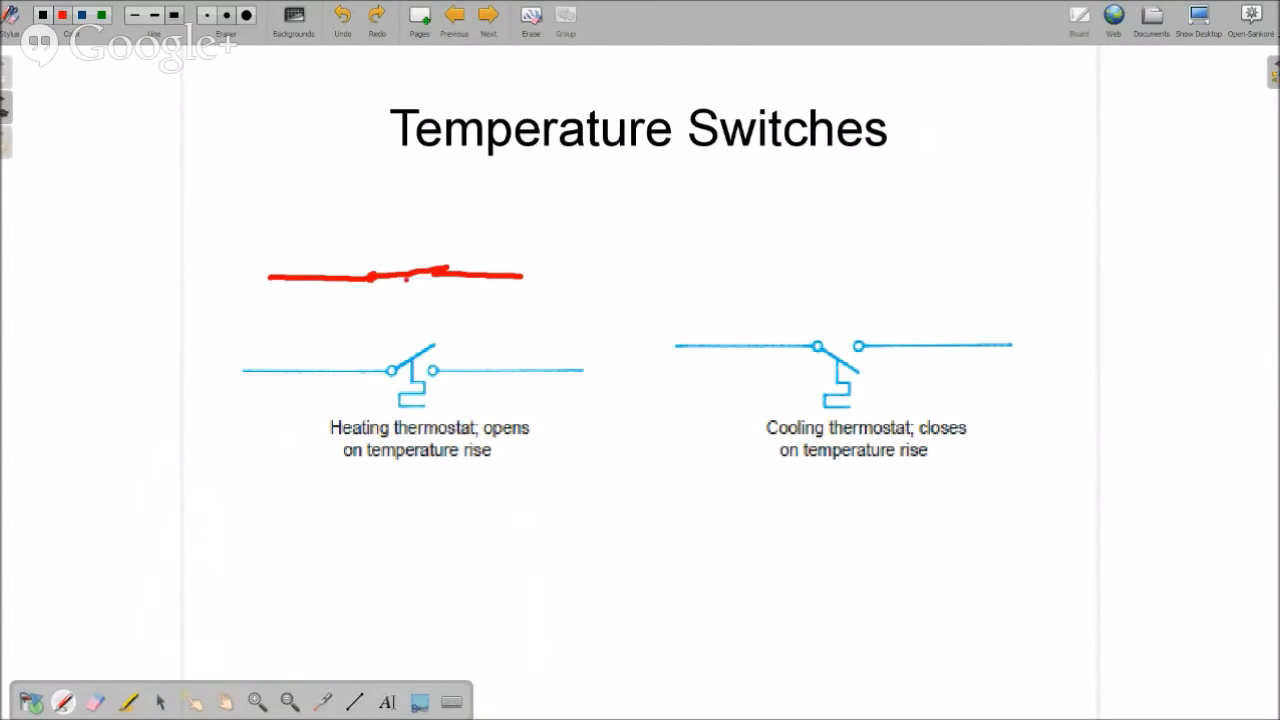
Step: Add a red zigzag symbol below the line and mark the switch's left lead red
{"action": "left_click_drag", "start_coordinate": [404, 280], "coordinate": [410, 300]}
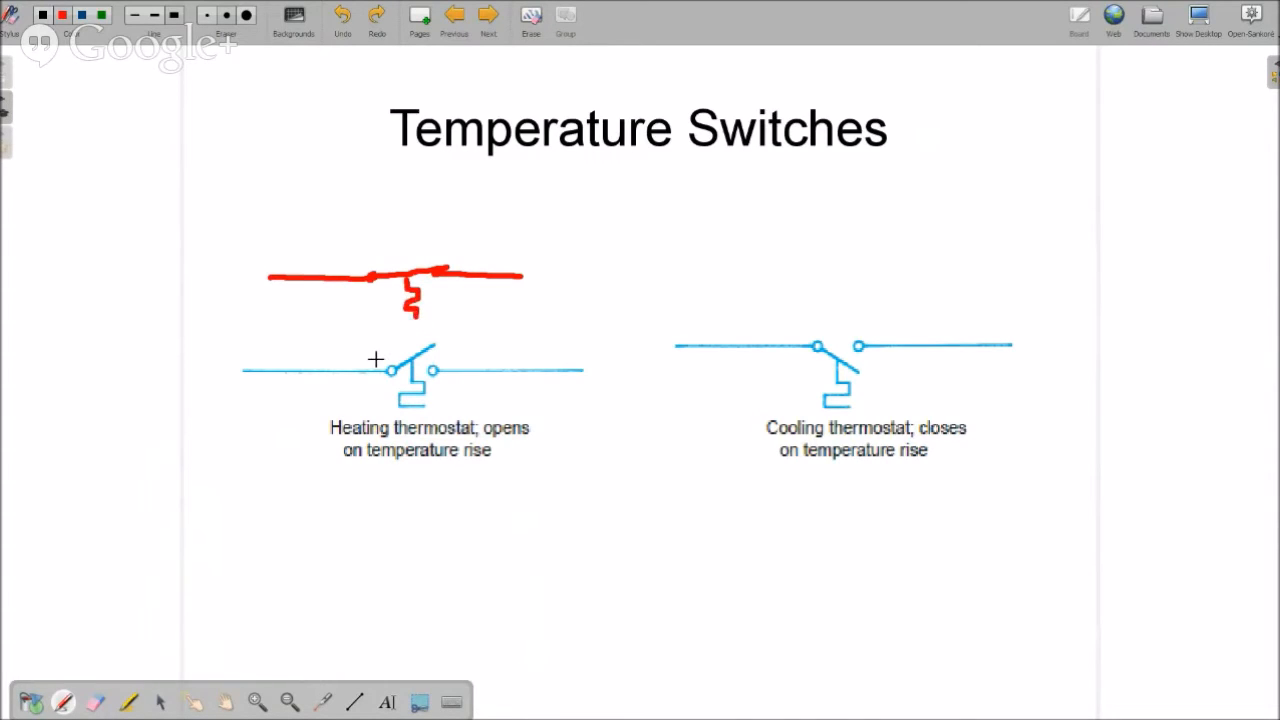
{"action": "mouse_move", "coordinate": [358, 356]}
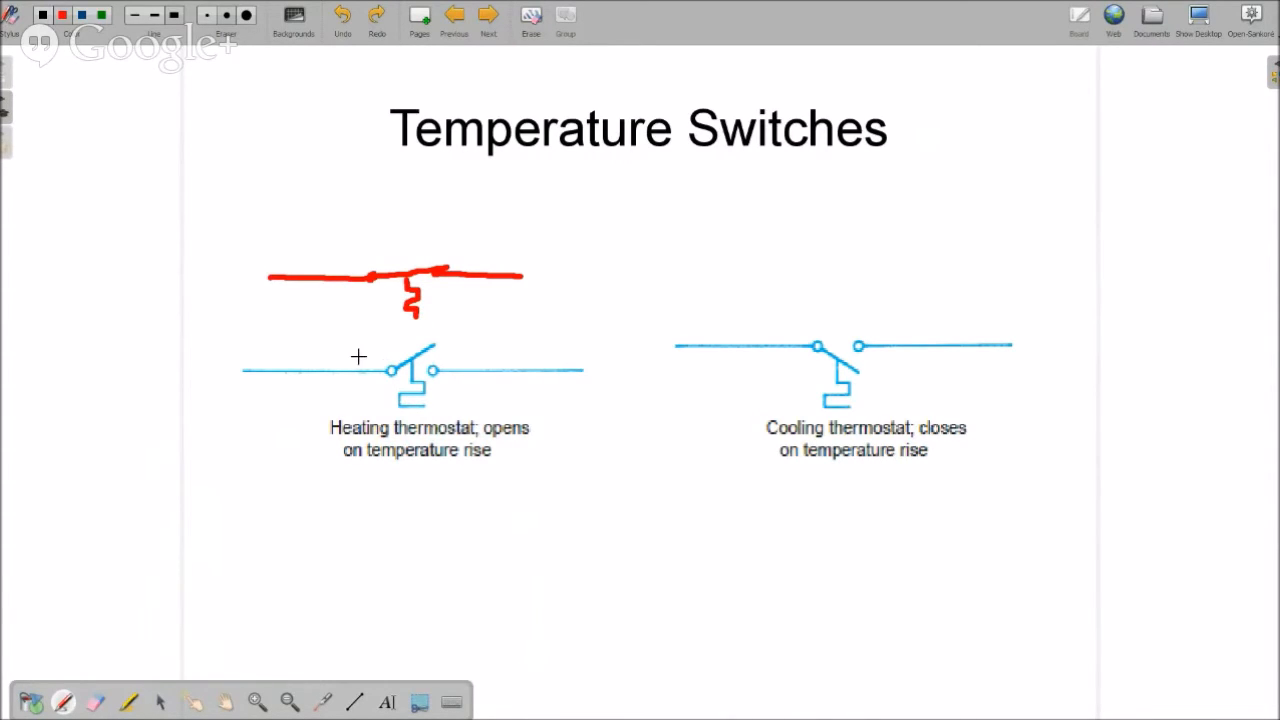
{"action": "mouse_move", "coordinate": [376, 308]}
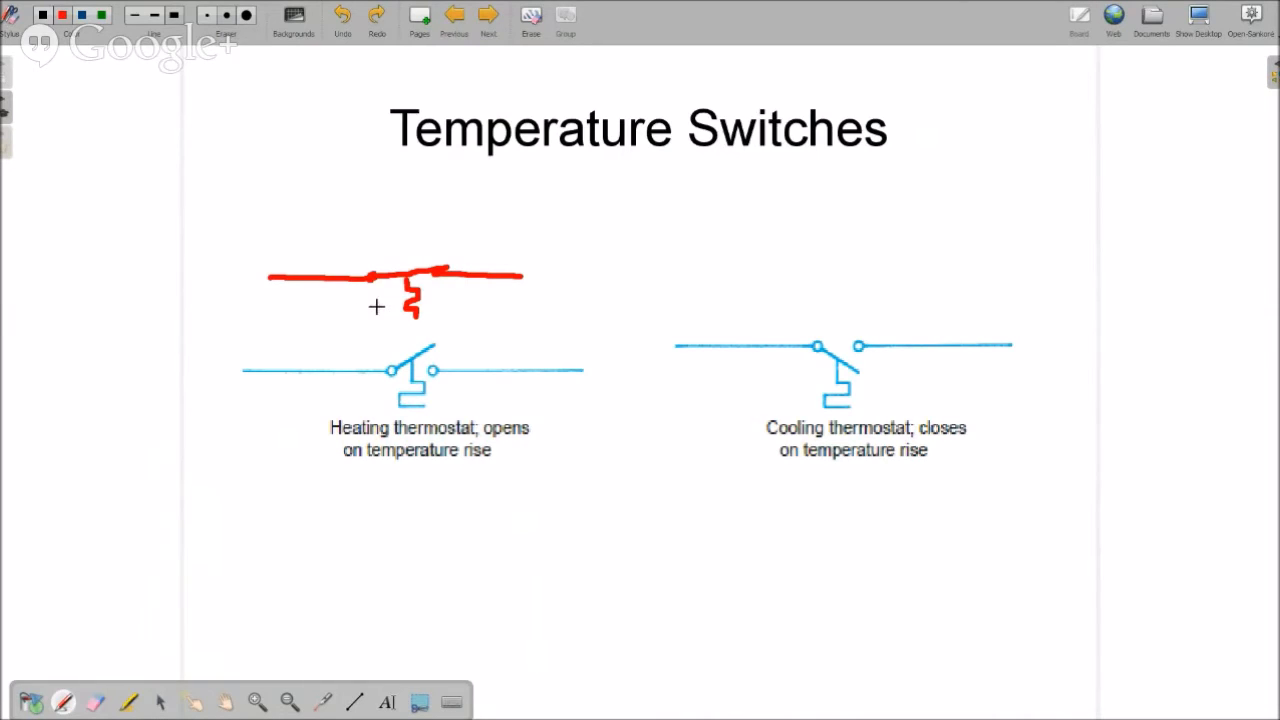
{"action": "left_click_drag", "start_coordinate": [316, 358], "coordinate": [344, 362]}
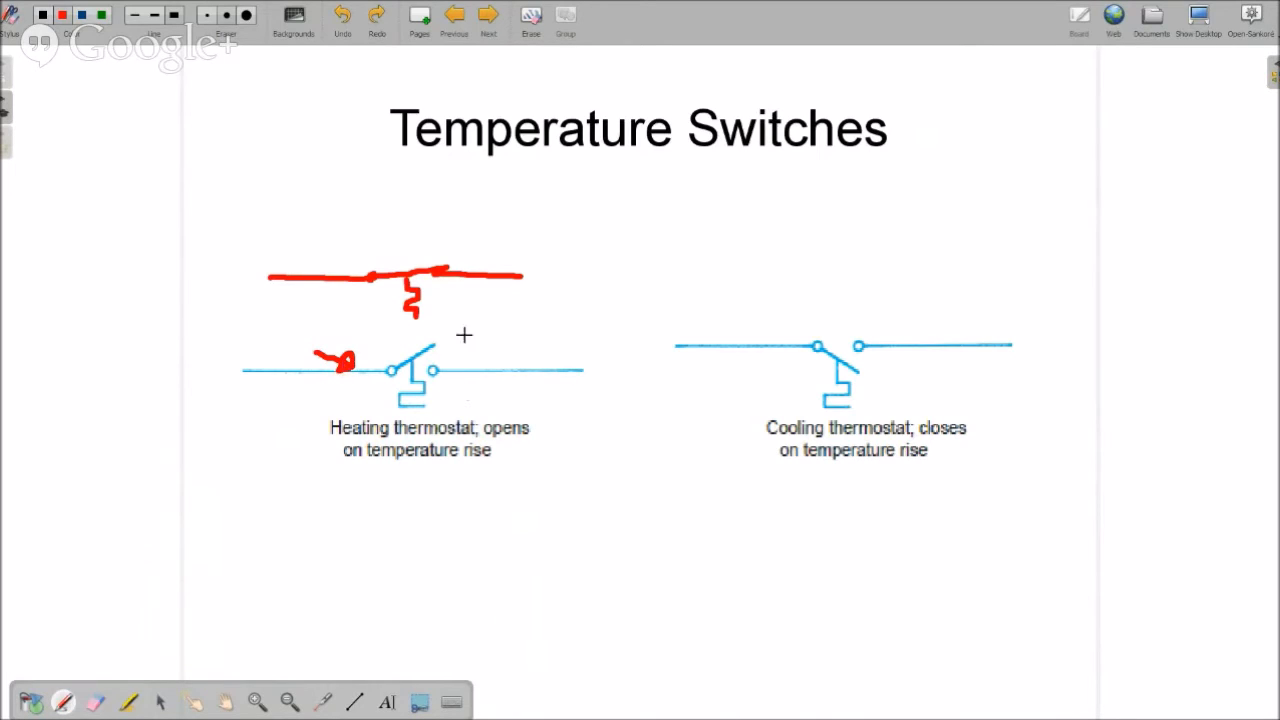
{"action": "mouse_move", "coordinate": [392, 274]}
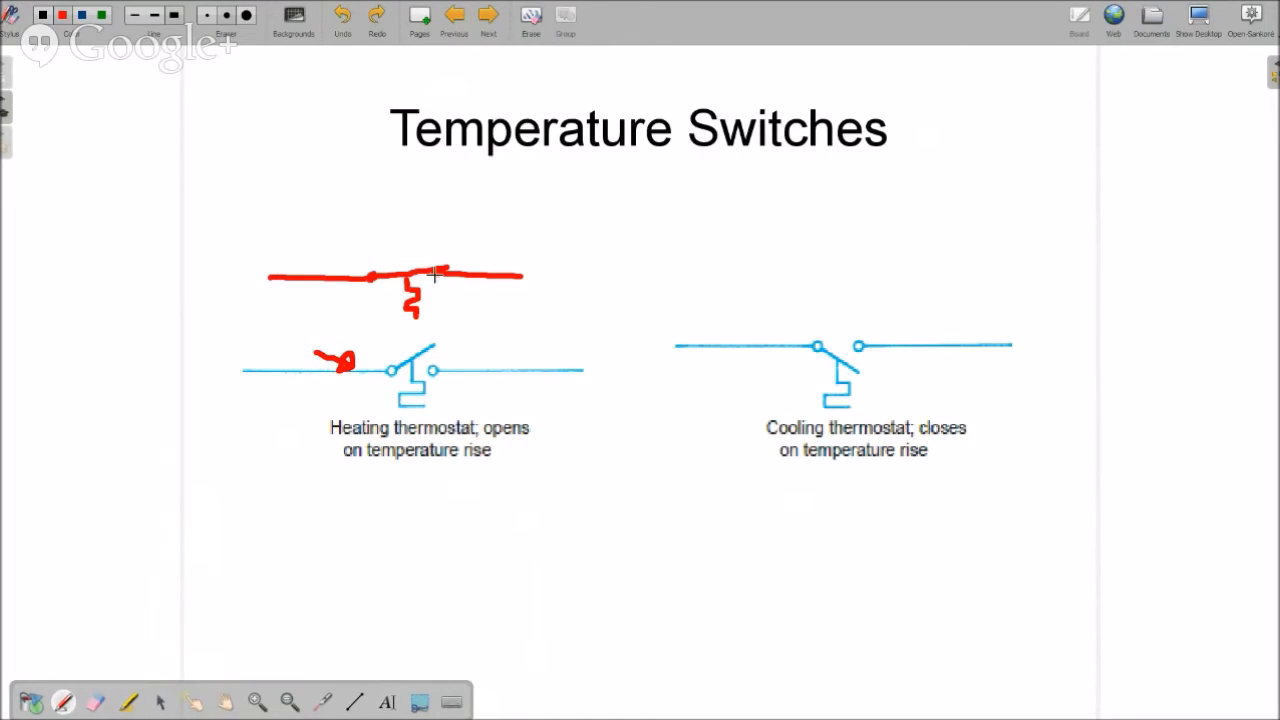
{"action": "left_click_drag", "start_coordinate": [376, 276], "coordinate": [436, 236]}
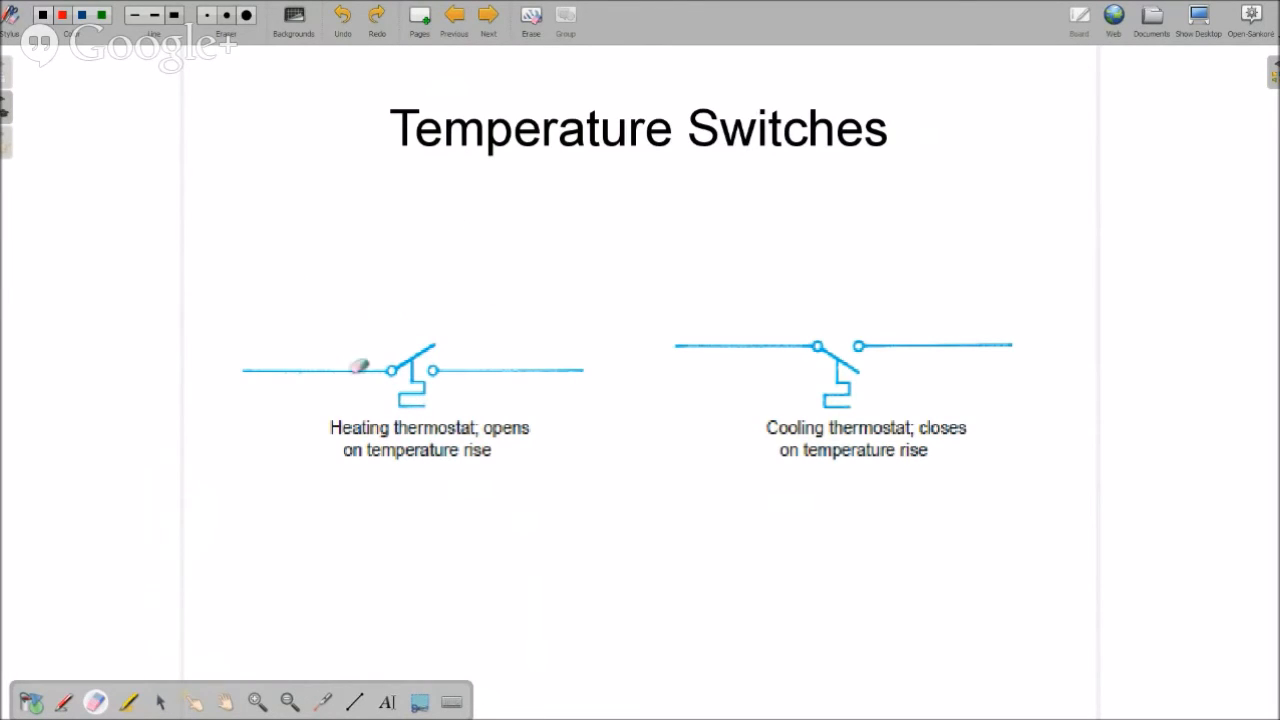
{"action": "mouse_move", "coordinate": [372, 540]}
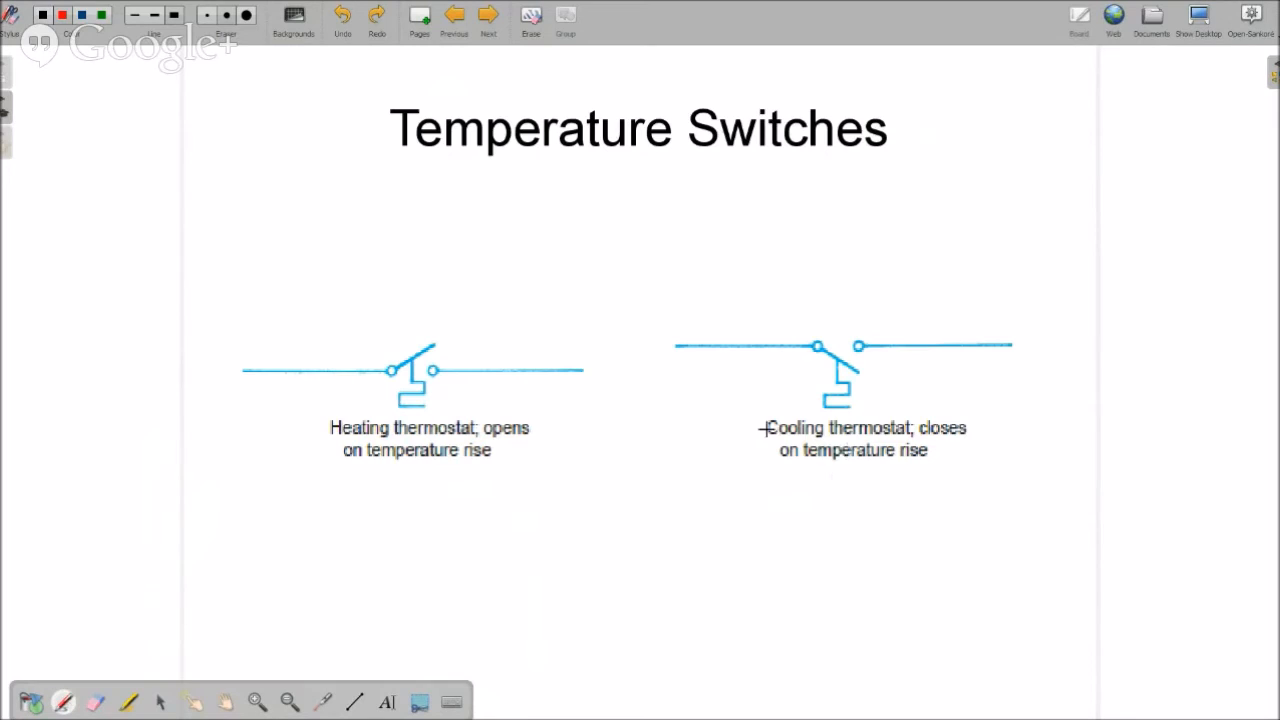
{"action": "left_click_drag", "start_coordinate": [764, 430], "coordinate": [900, 428]}
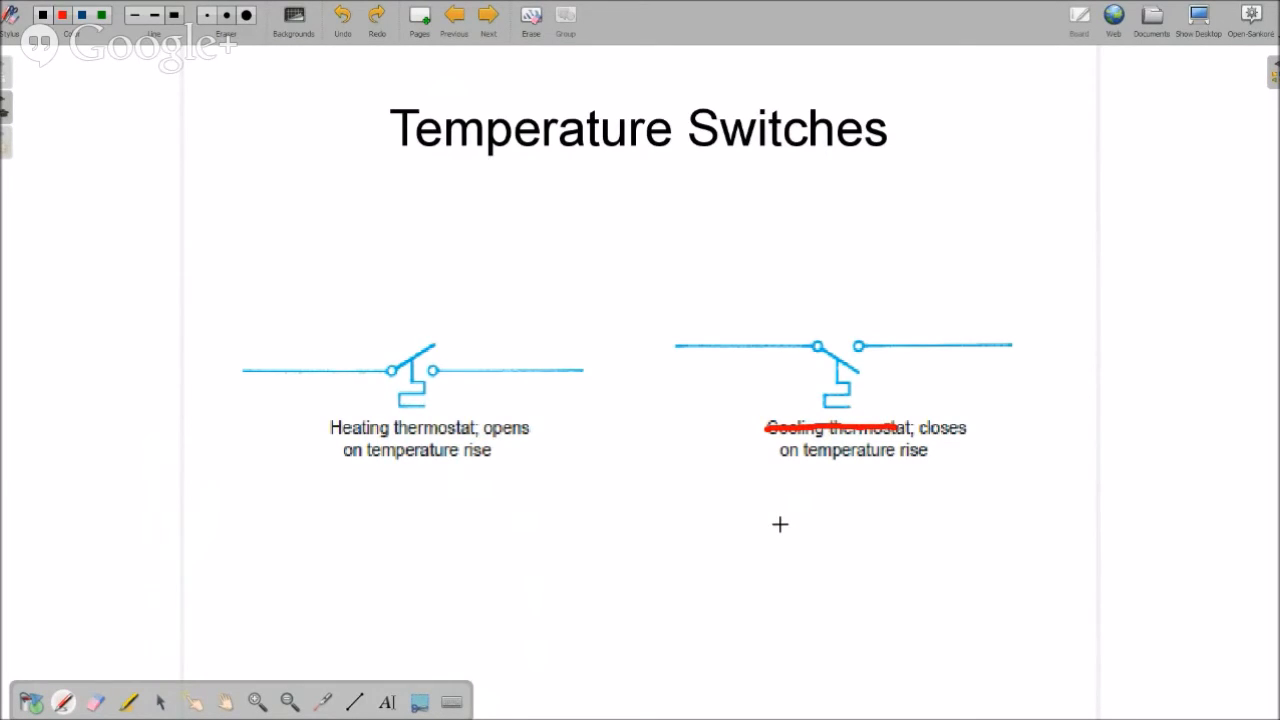
{"action": "mouse_move", "coordinate": [868, 420]}
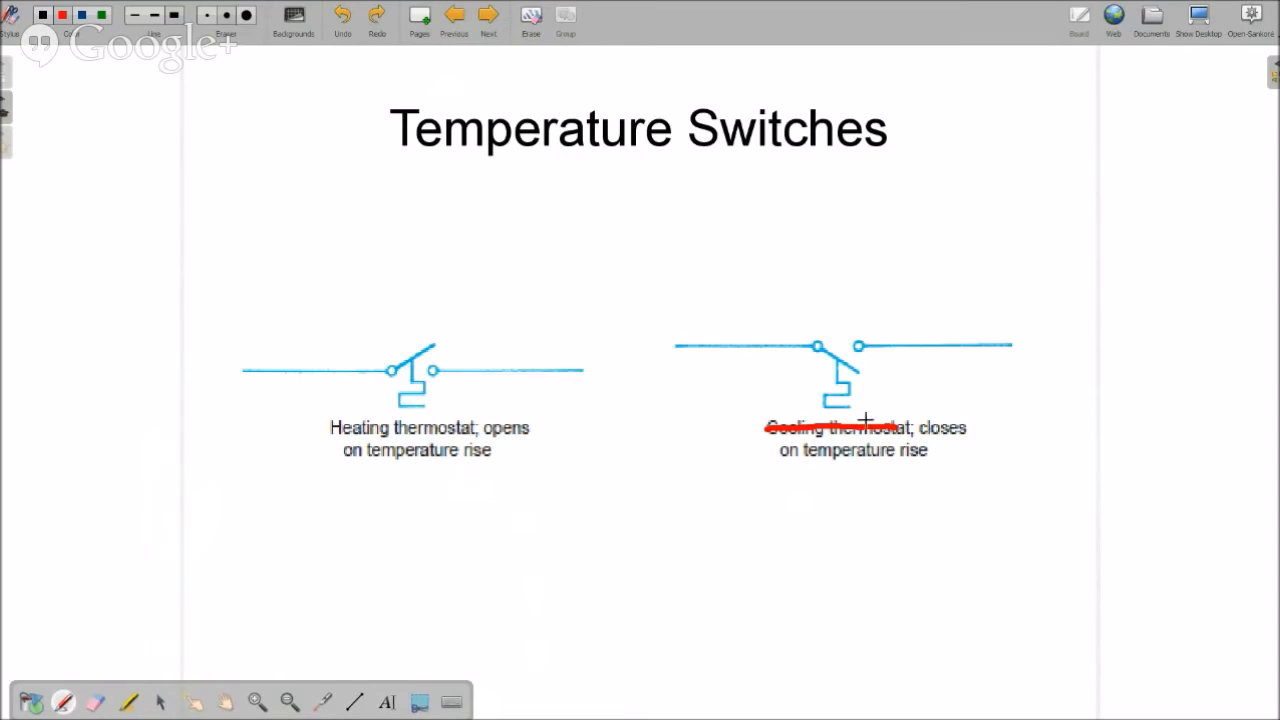
{"action": "mouse_move", "coordinate": [860, 376]}
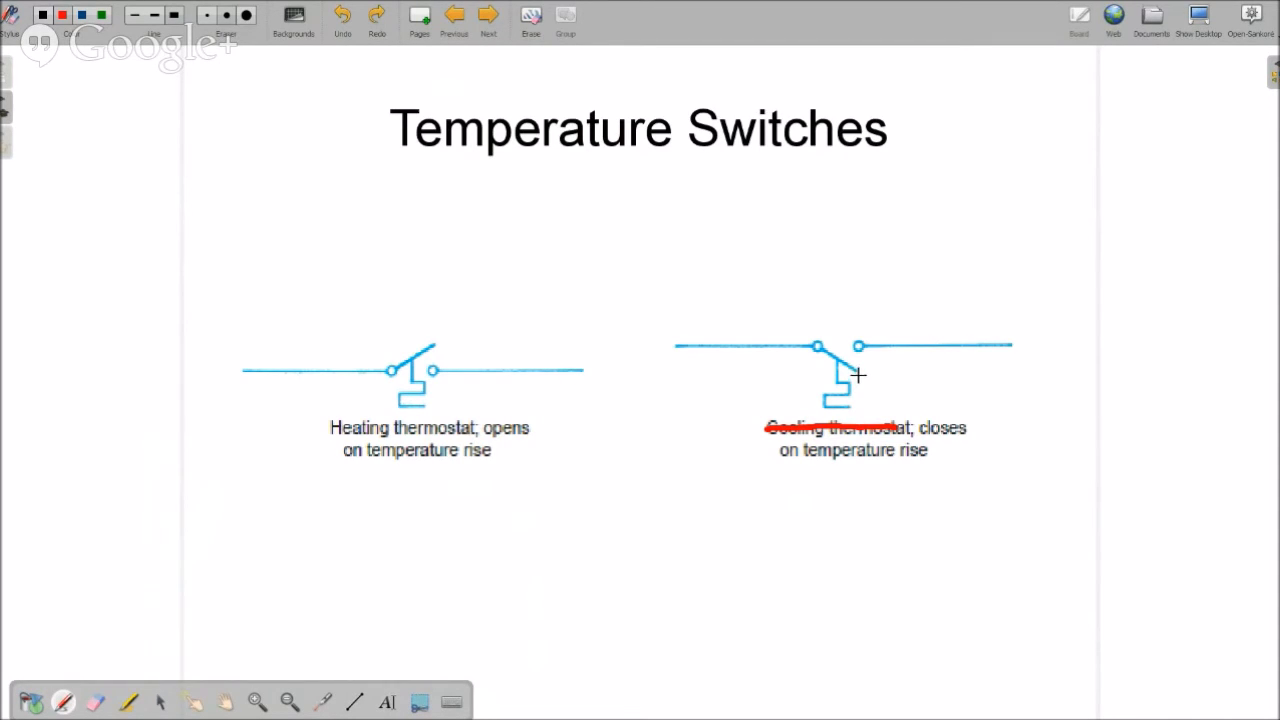
{"action": "left_click_drag", "start_coordinate": [860, 350], "coordinate": [856, 376]}
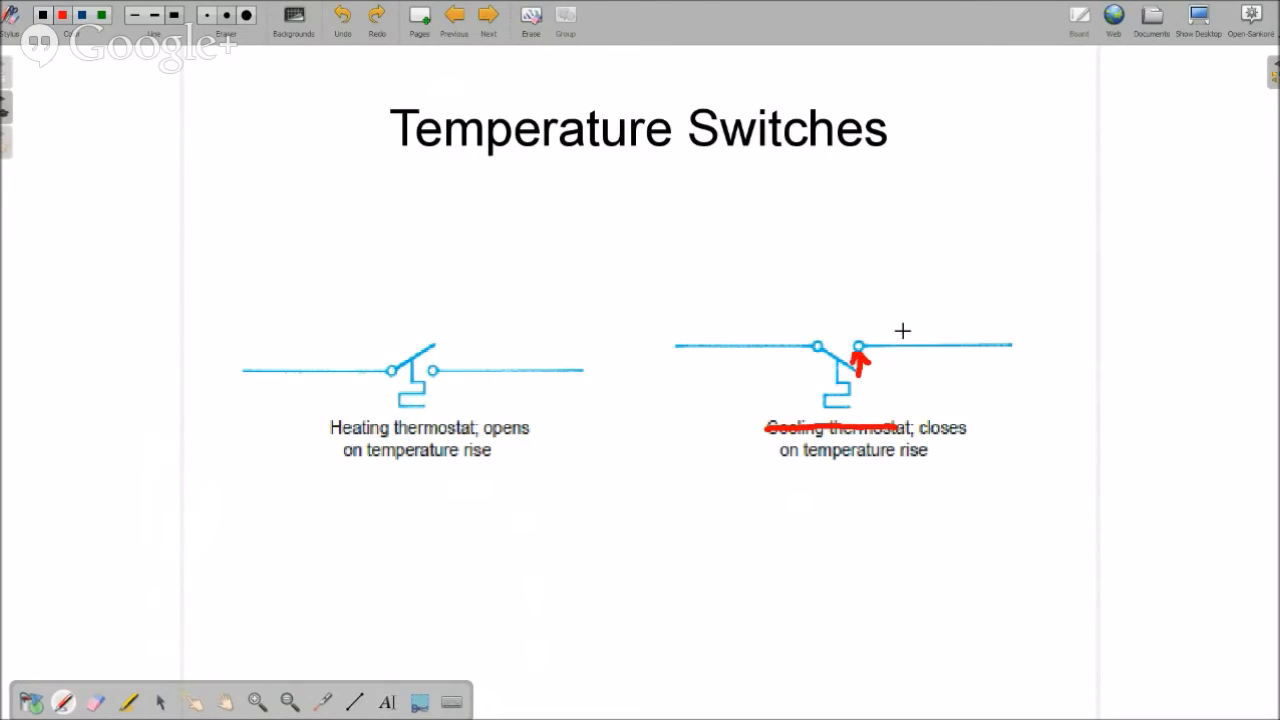
{"action": "left_click_drag", "start_coordinate": [904, 336], "coordinate": [904, 376]}
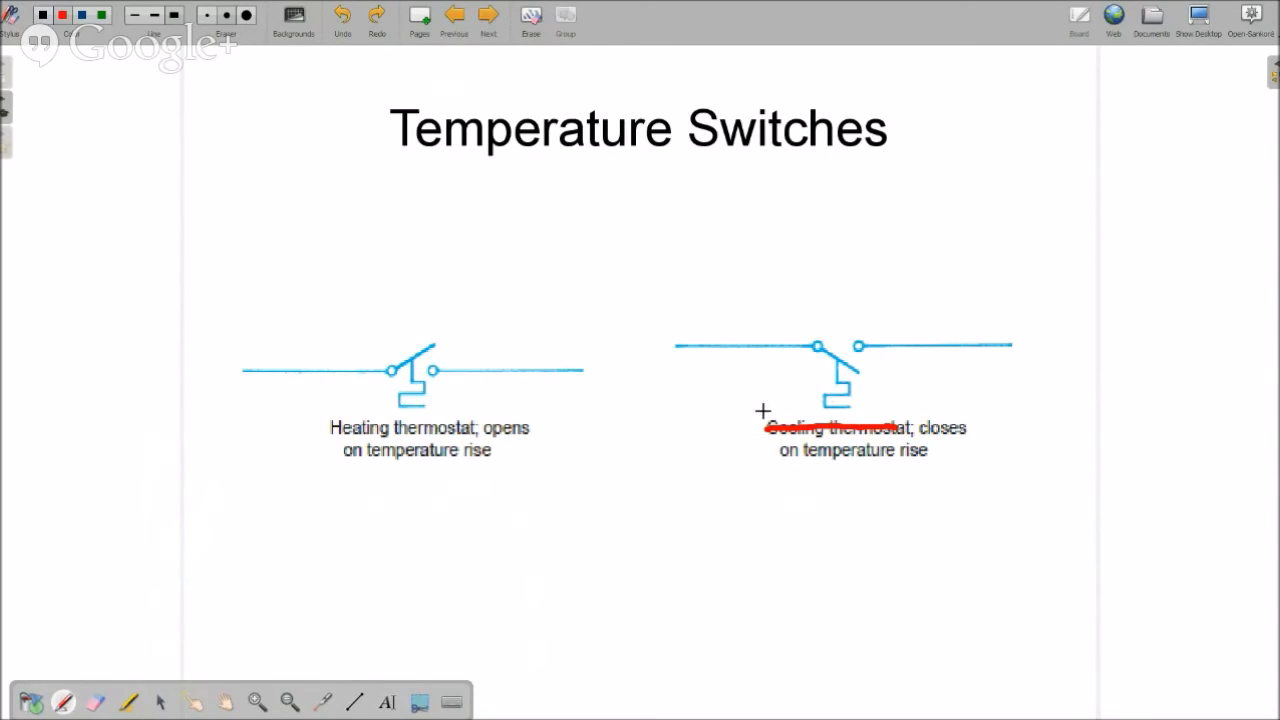
{"action": "mouse_move", "coordinate": [862, 348]}
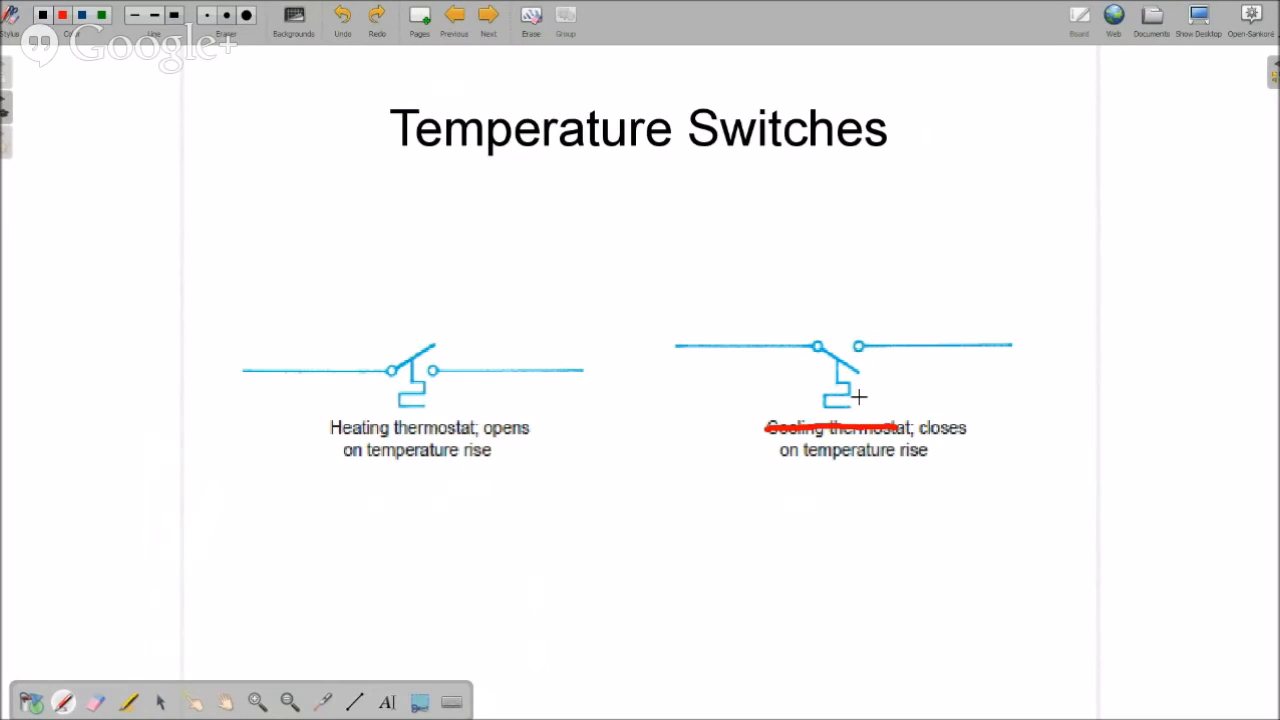
{"action": "mouse_move", "coordinate": [580, 588]}
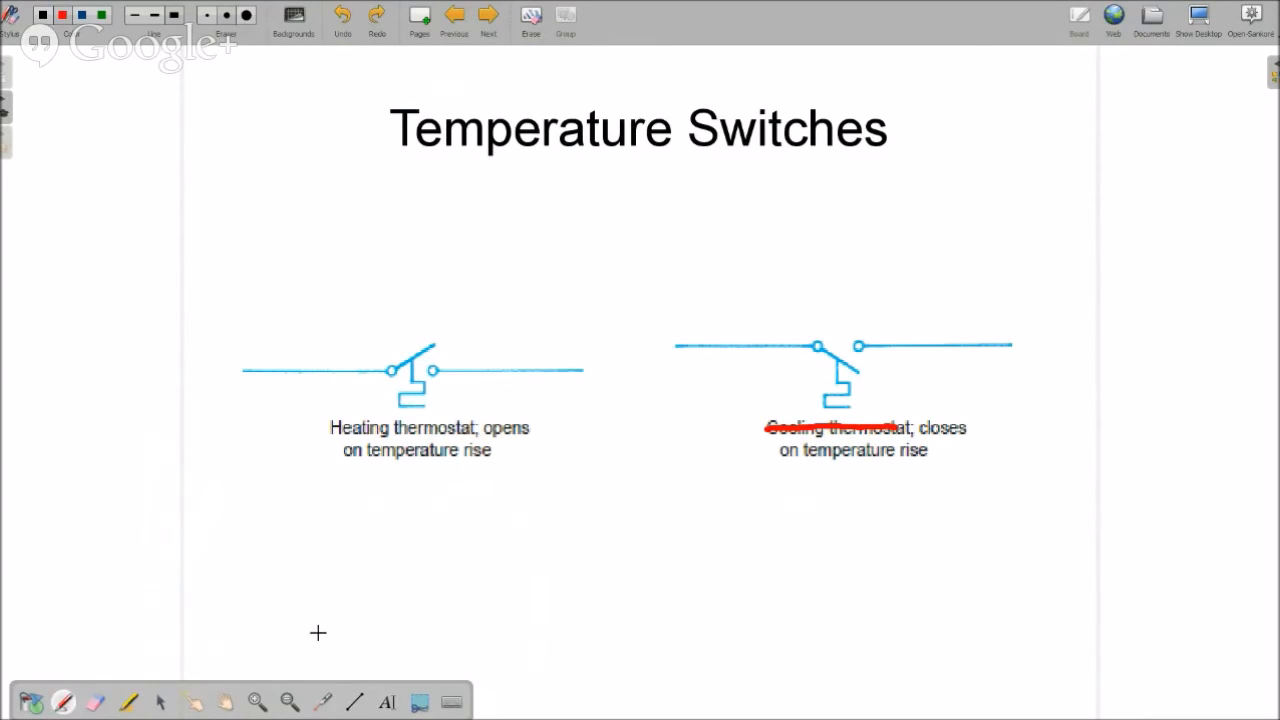
{"action": "mouse_move", "coordinate": [152, 610]}
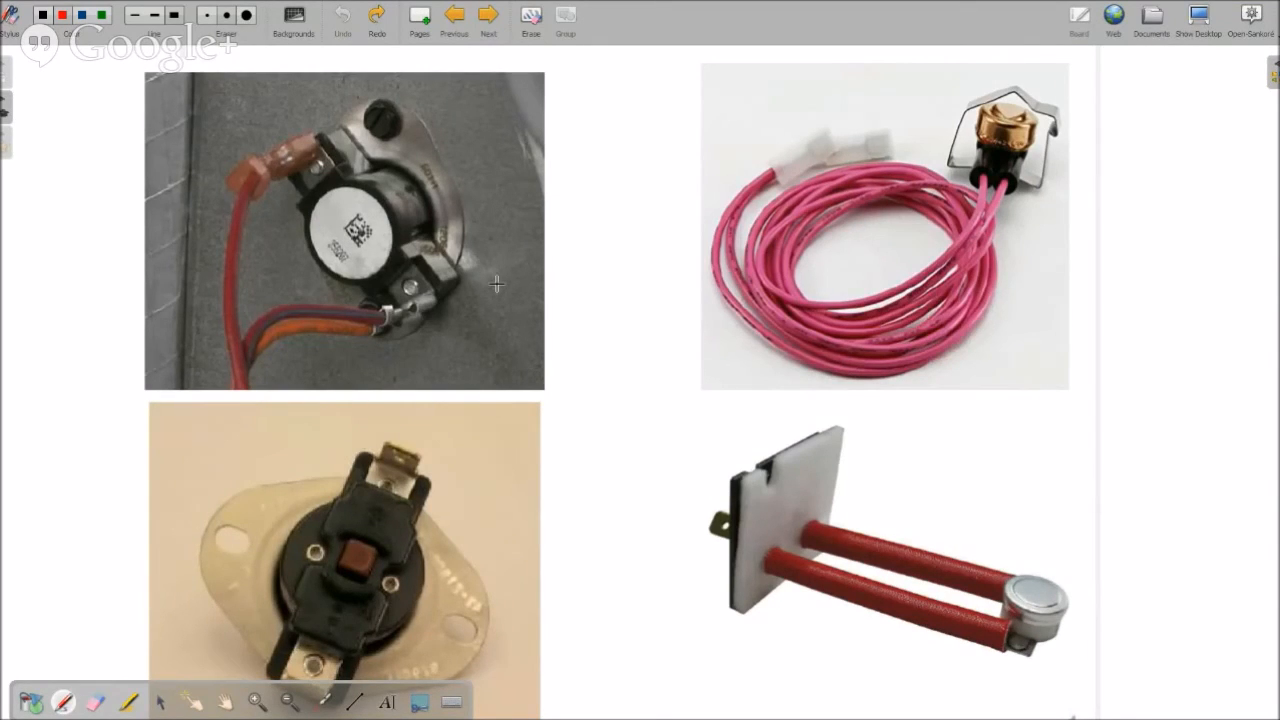
{"action": "mouse_move", "coordinate": [512, 268]}
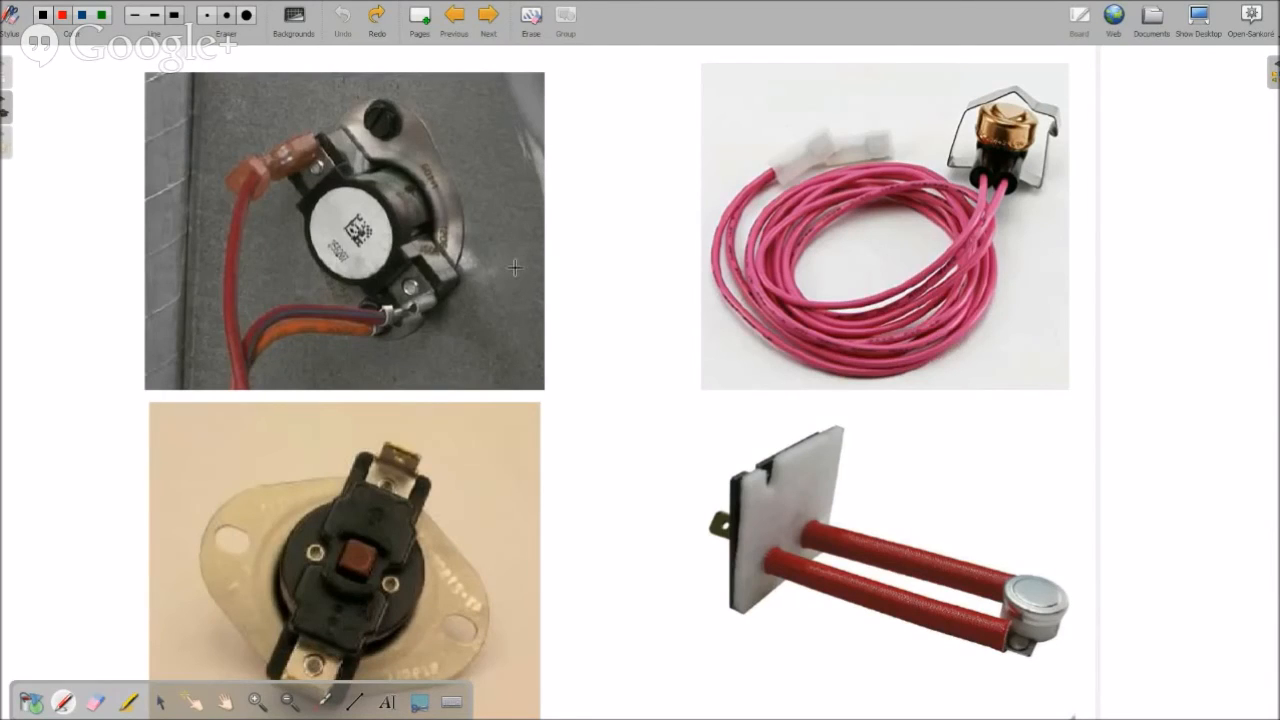
{"action": "mouse_move", "coordinate": [504, 164]}
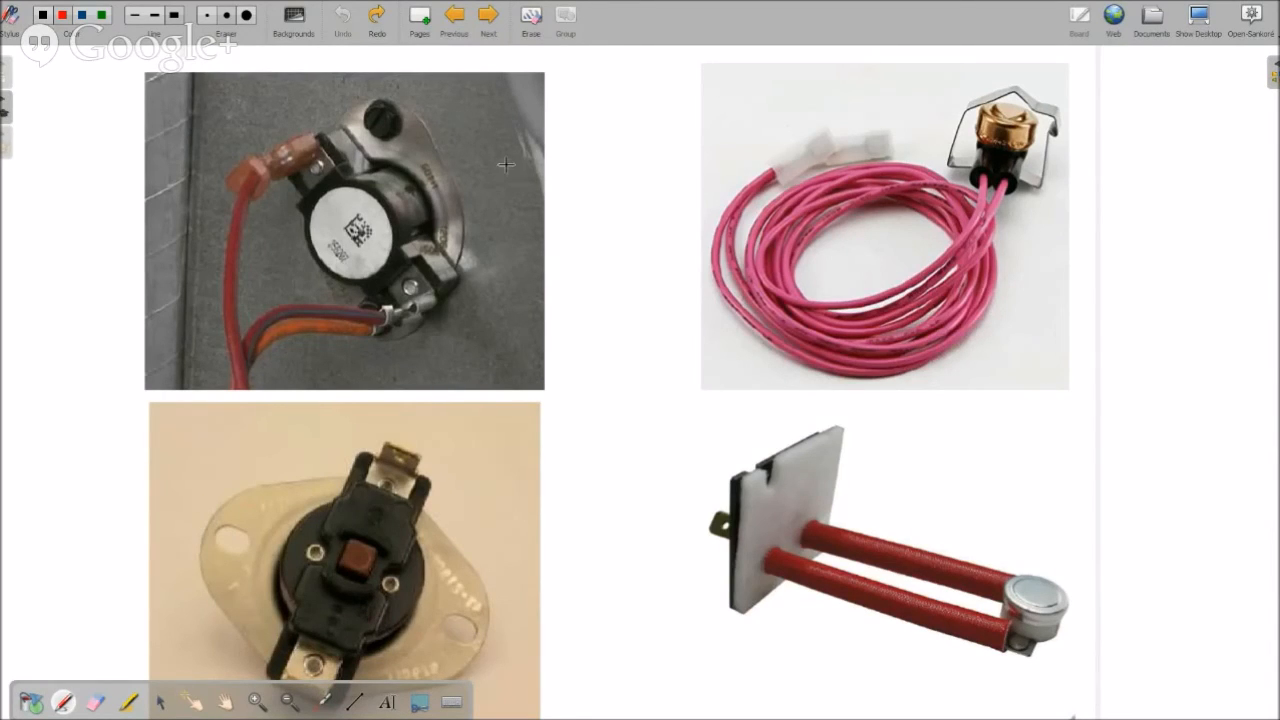
Step: Point a red arrow at the top-left thermostat and cross out its white face
{"action": "left_click_drag", "start_coordinate": [510, 166], "coordinate": [436, 188]}
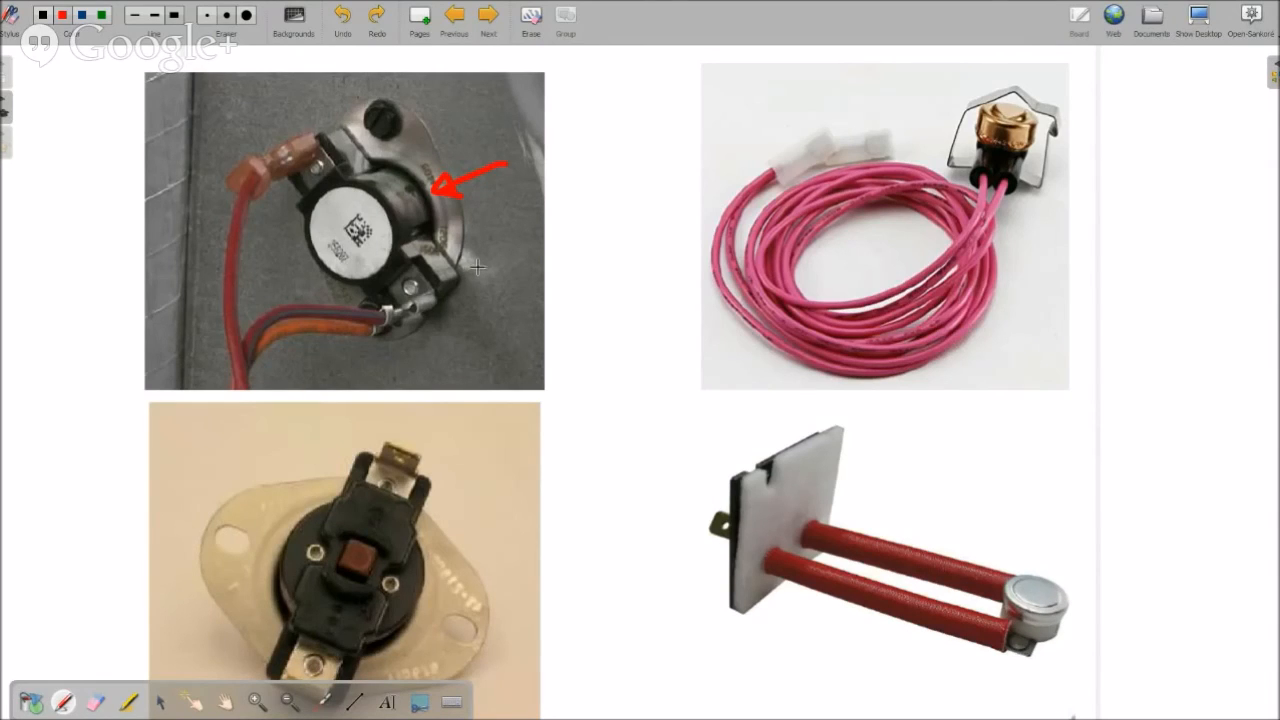
{"action": "mouse_move", "coordinate": [464, 304]}
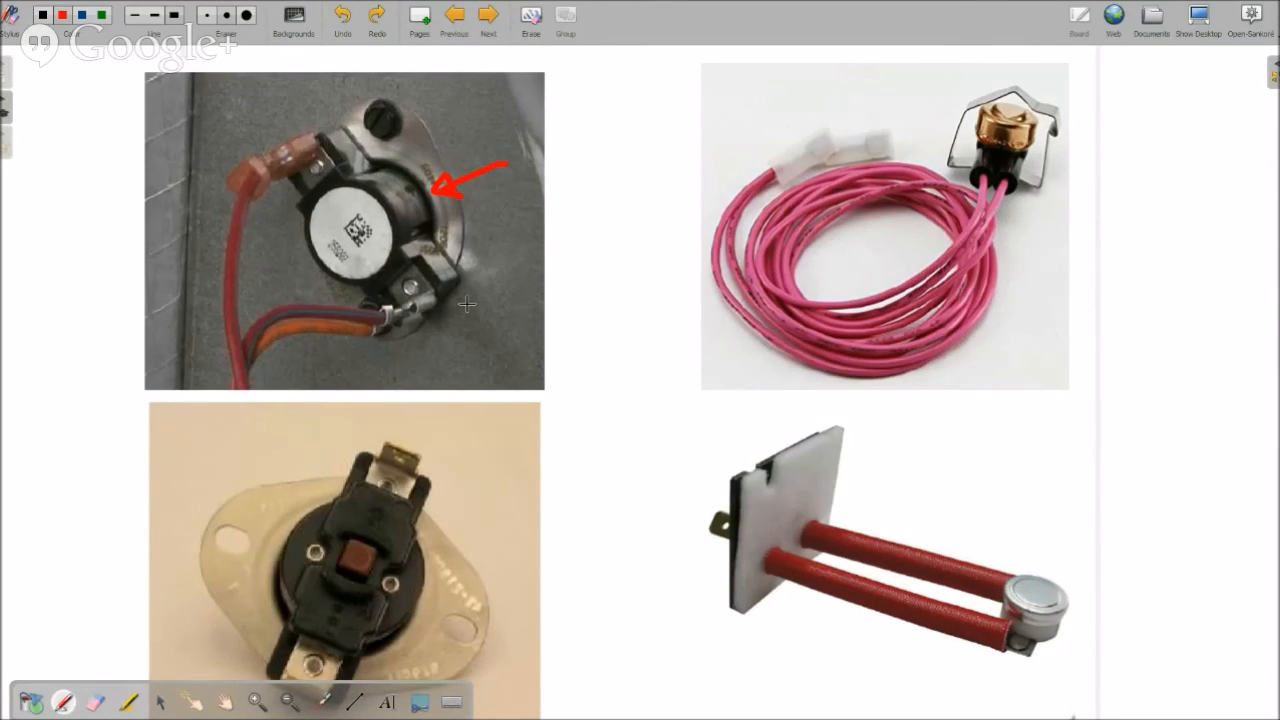
{"action": "mouse_move", "coordinate": [464, 336]}
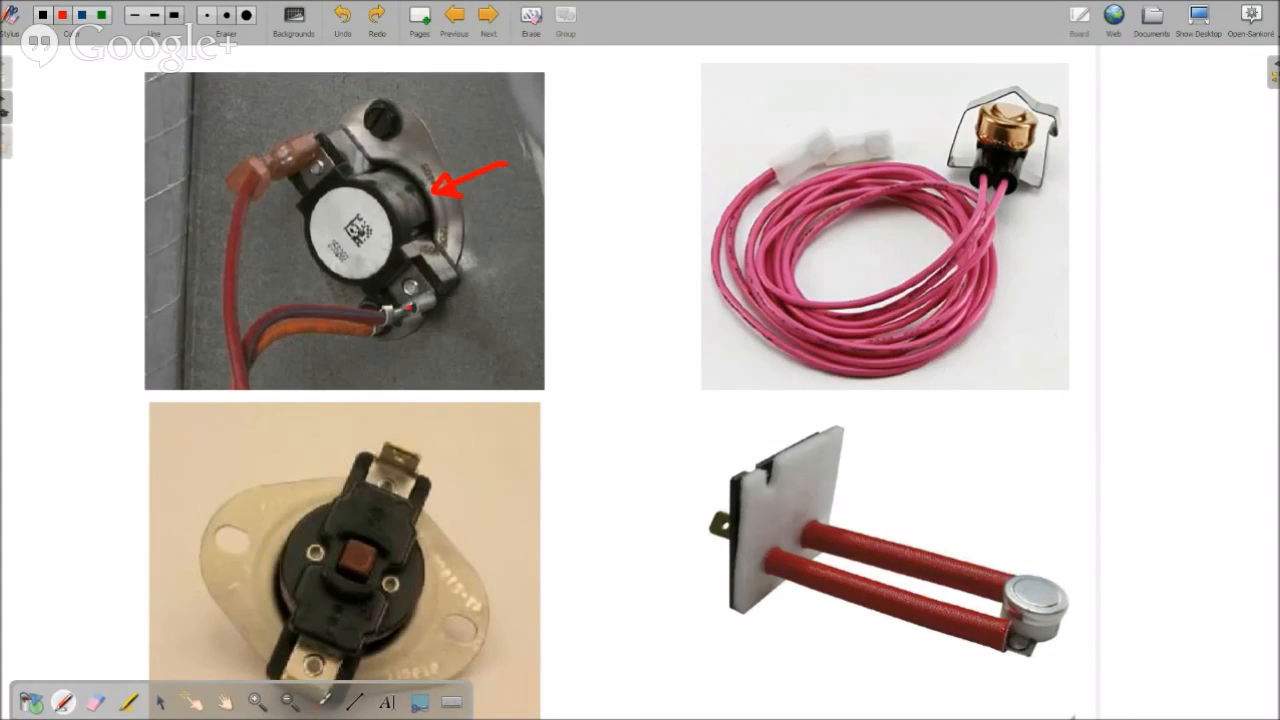
{"action": "left_click_drag", "start_coordinate": [376, 224], "coordinate": [410, 304]}
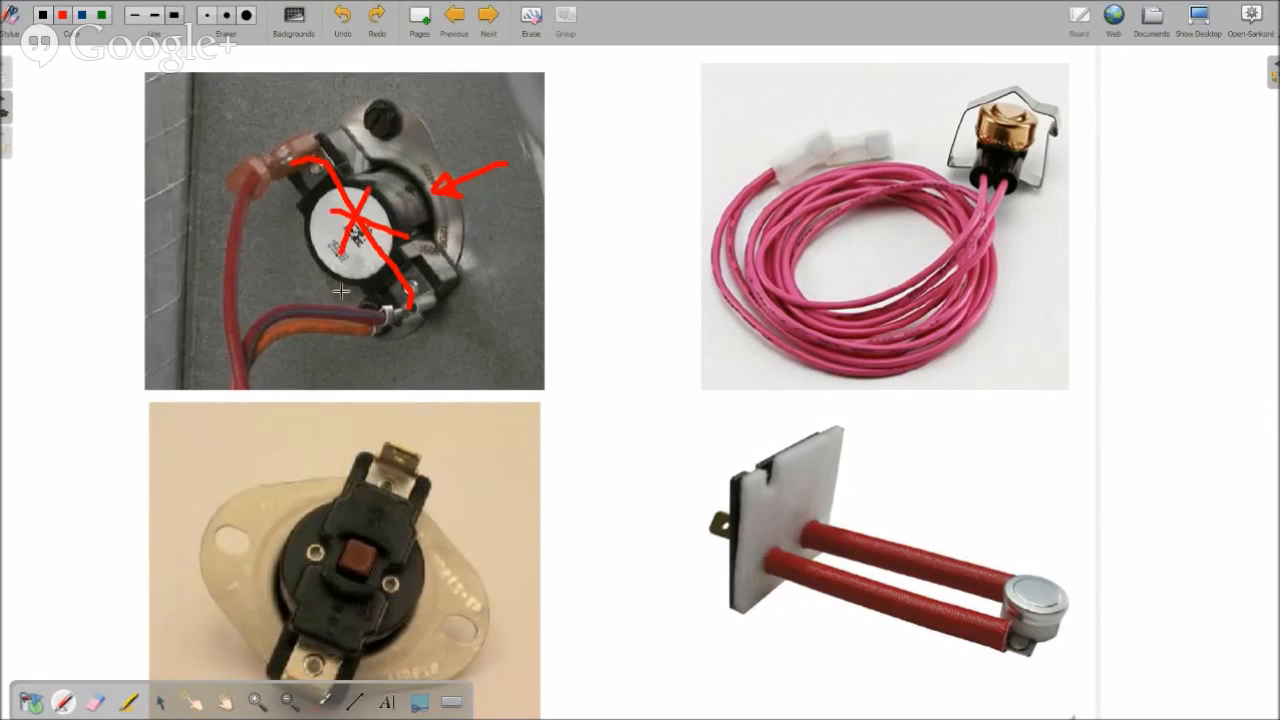
{"action": "mouse_move", "coordinate": [344, 310]}
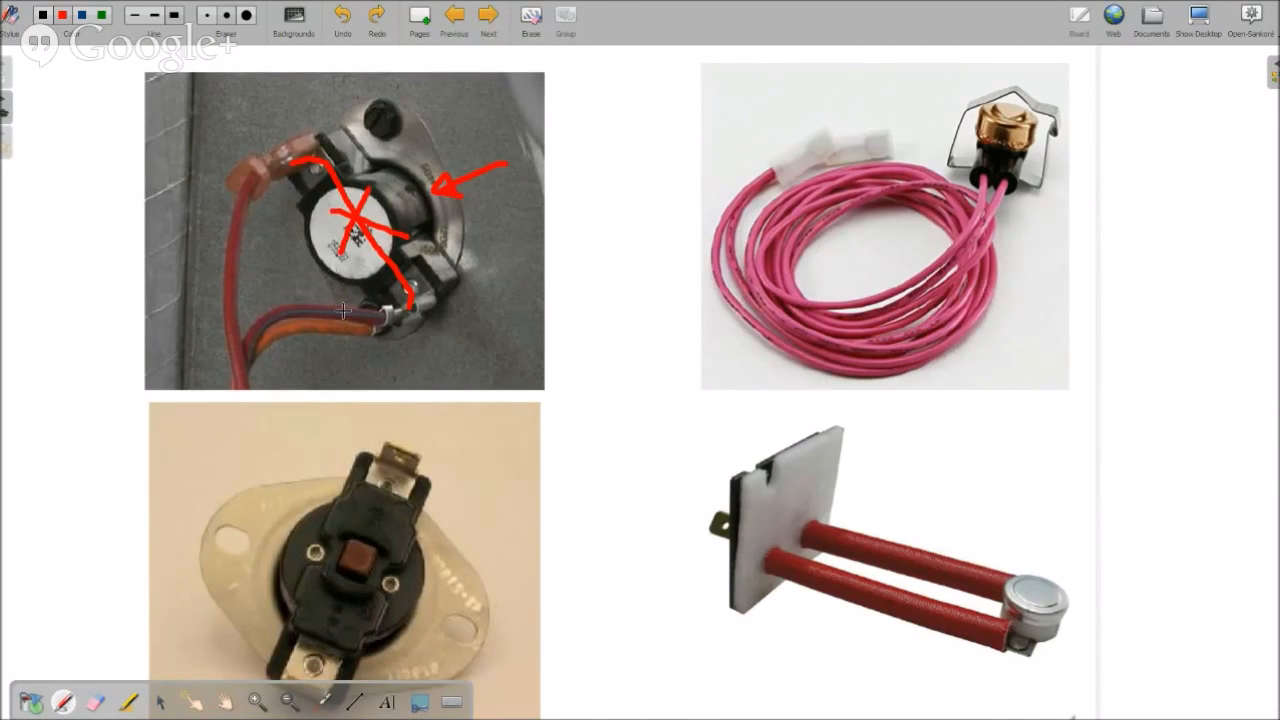
{"action": "mouse_move", "coordinate": [368, 600]}
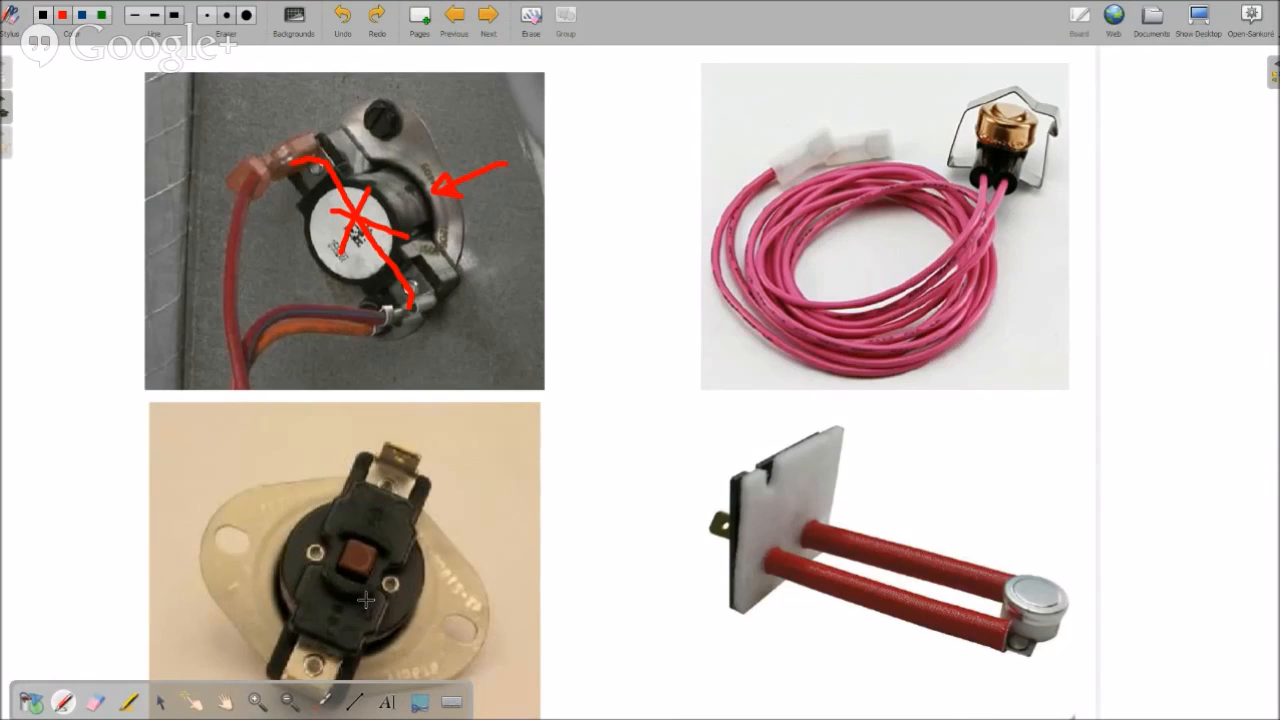
{"action": "mouse_move", "coordinate": [360, 560]}
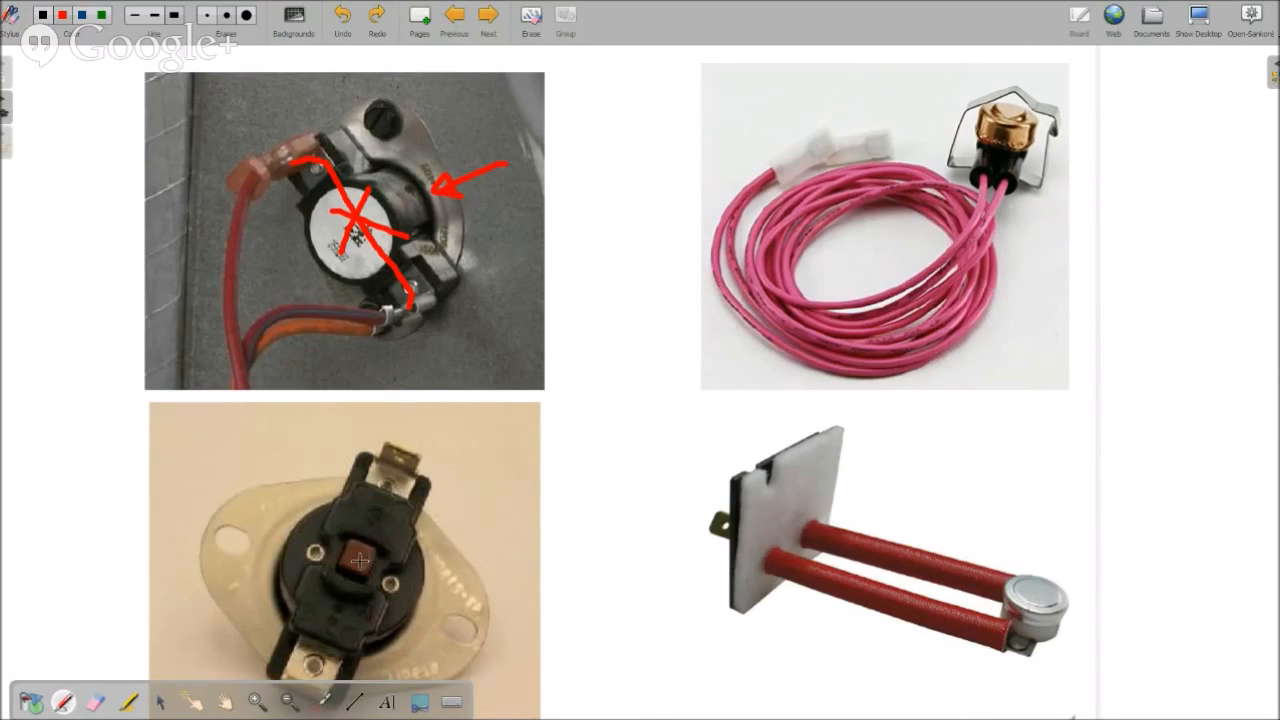
{"action": "mouse_move", "coordinate": [360, 232]}
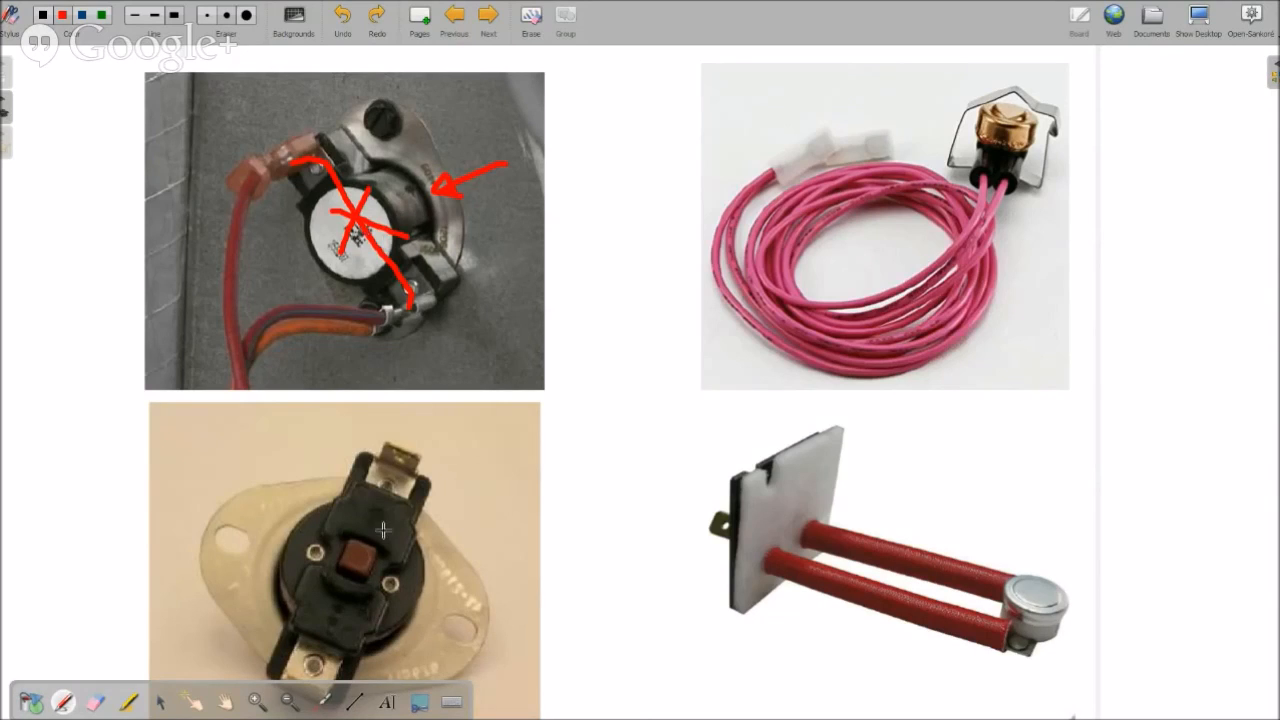
{"action": "mouse_move", "coordinate": [350, 556]}
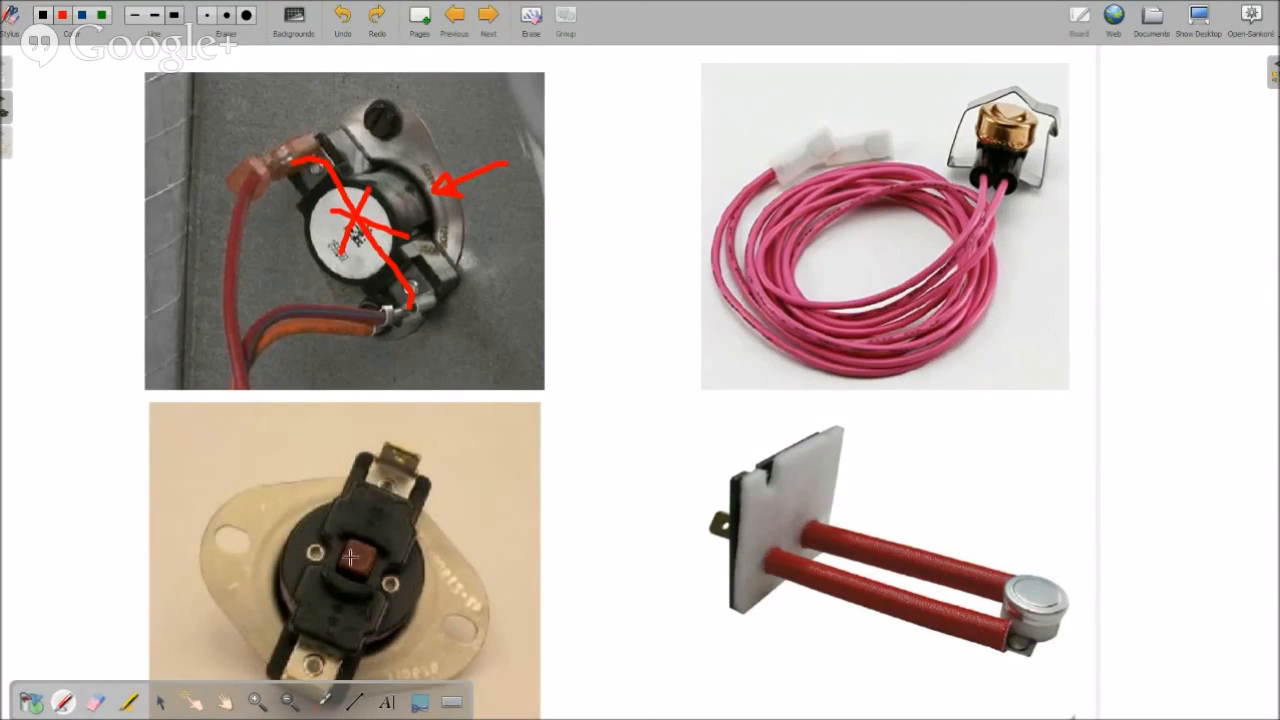
Step: Draw red arrows at the bottom-left round thermostat and the bottom-right heater's bracket
{"action": "left_click_drag", "start_coordinate": [484, 490], "coordinate": [496, 482]}
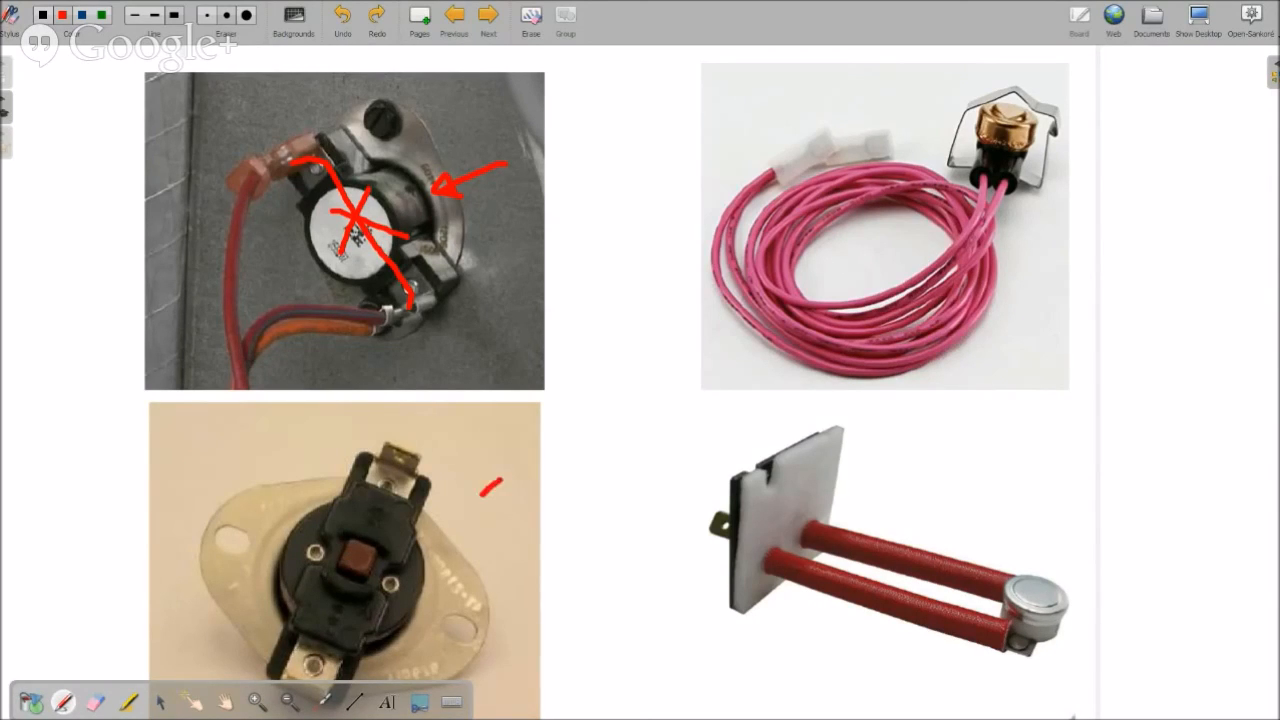
{"action": "left_click_drag", "start_coordinate": [504, 480], "coordinate": [430, 520]}
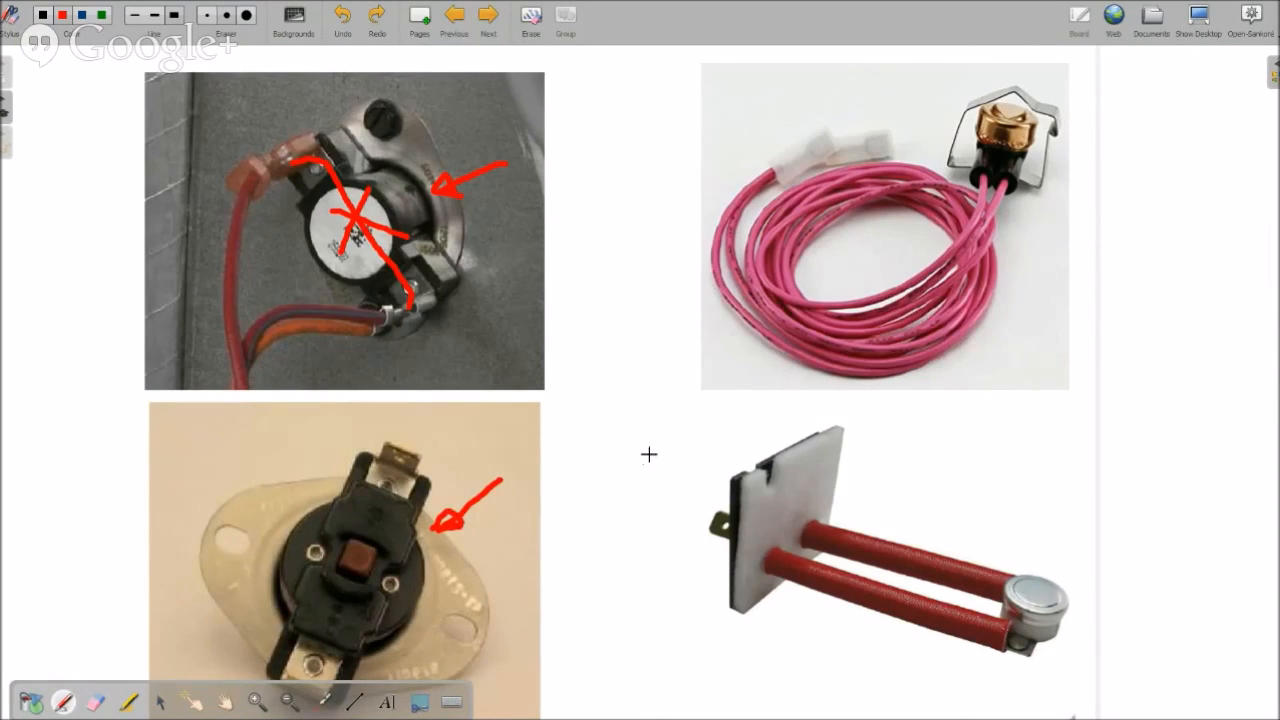
{"action": "left_click_drag", "start_coordinate": [650, 450], "coordinate": [720, 486]}
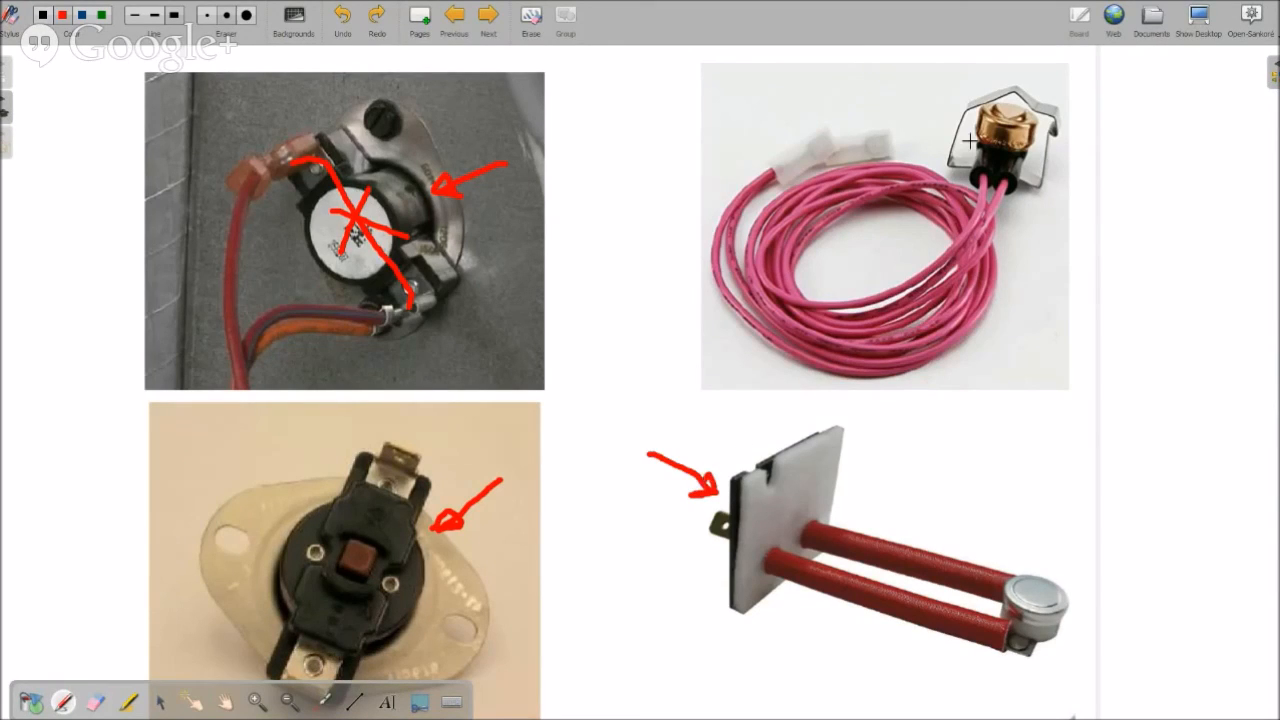
{"action": "mouse_move", "coordinate": [934, 140]}
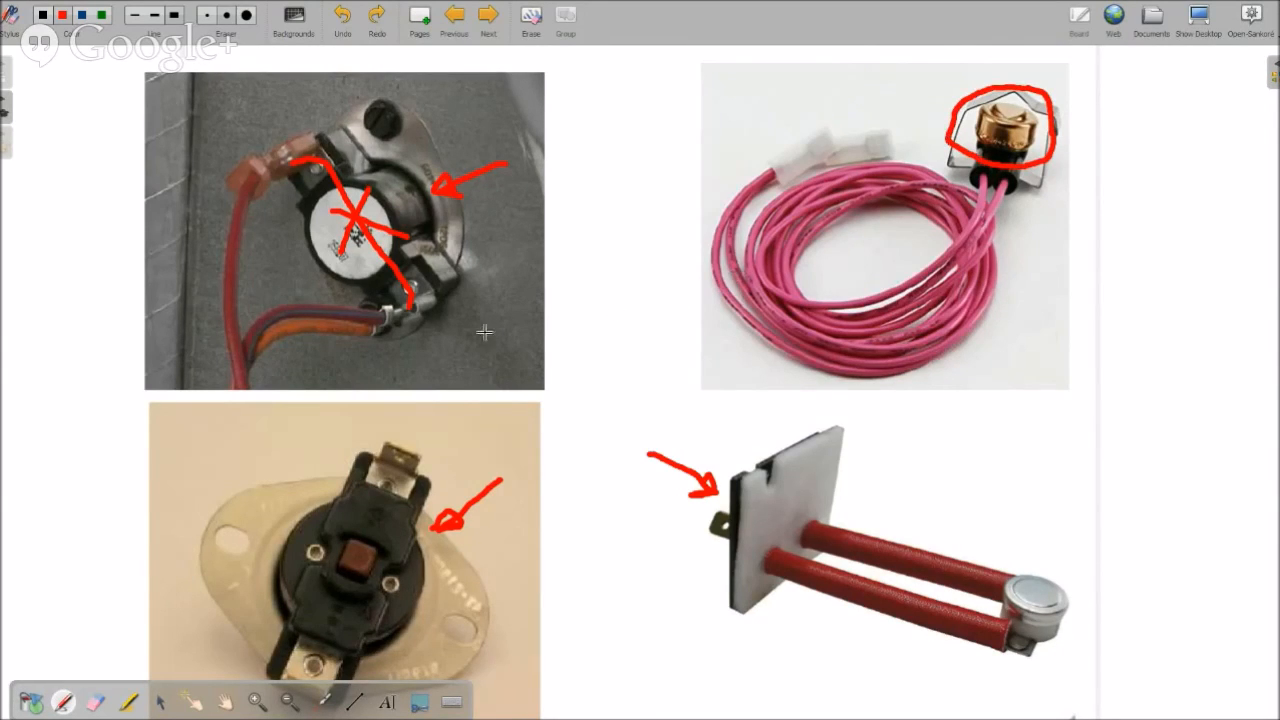
{"action": "mouse_move", "coordinate": [332, 408]}
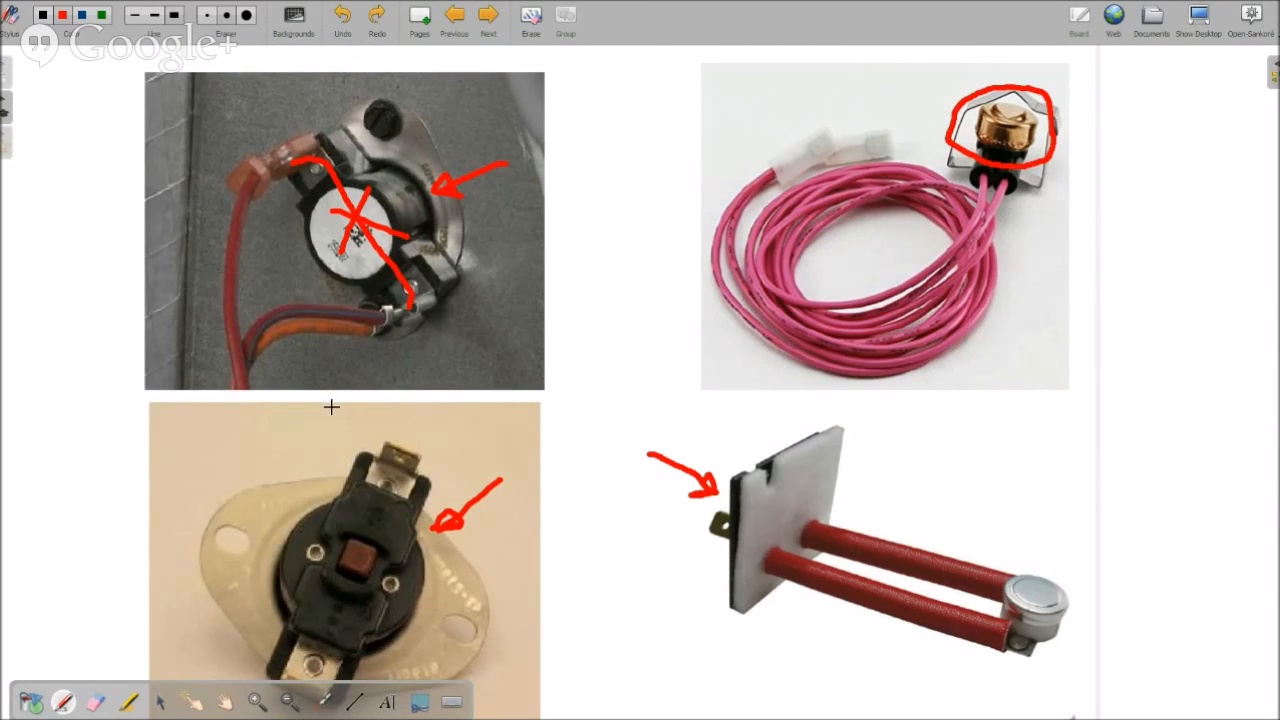